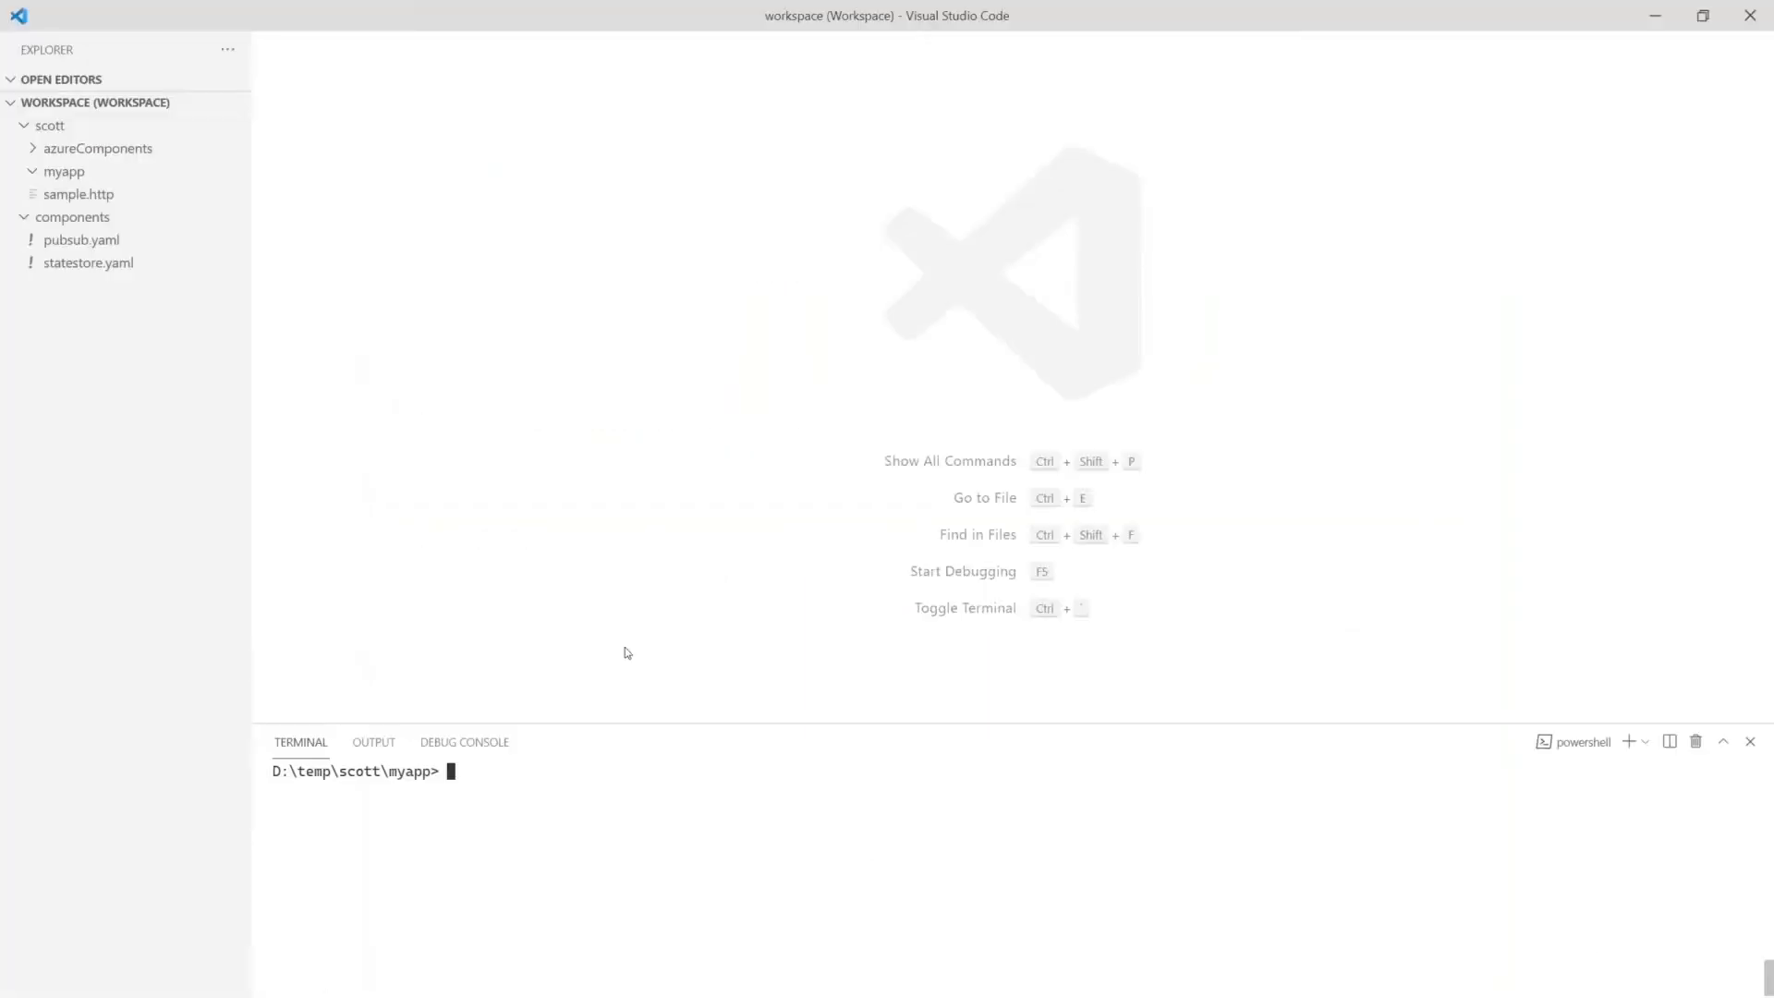
{"action": "mouse_move", "coordinate": [613, 884]}
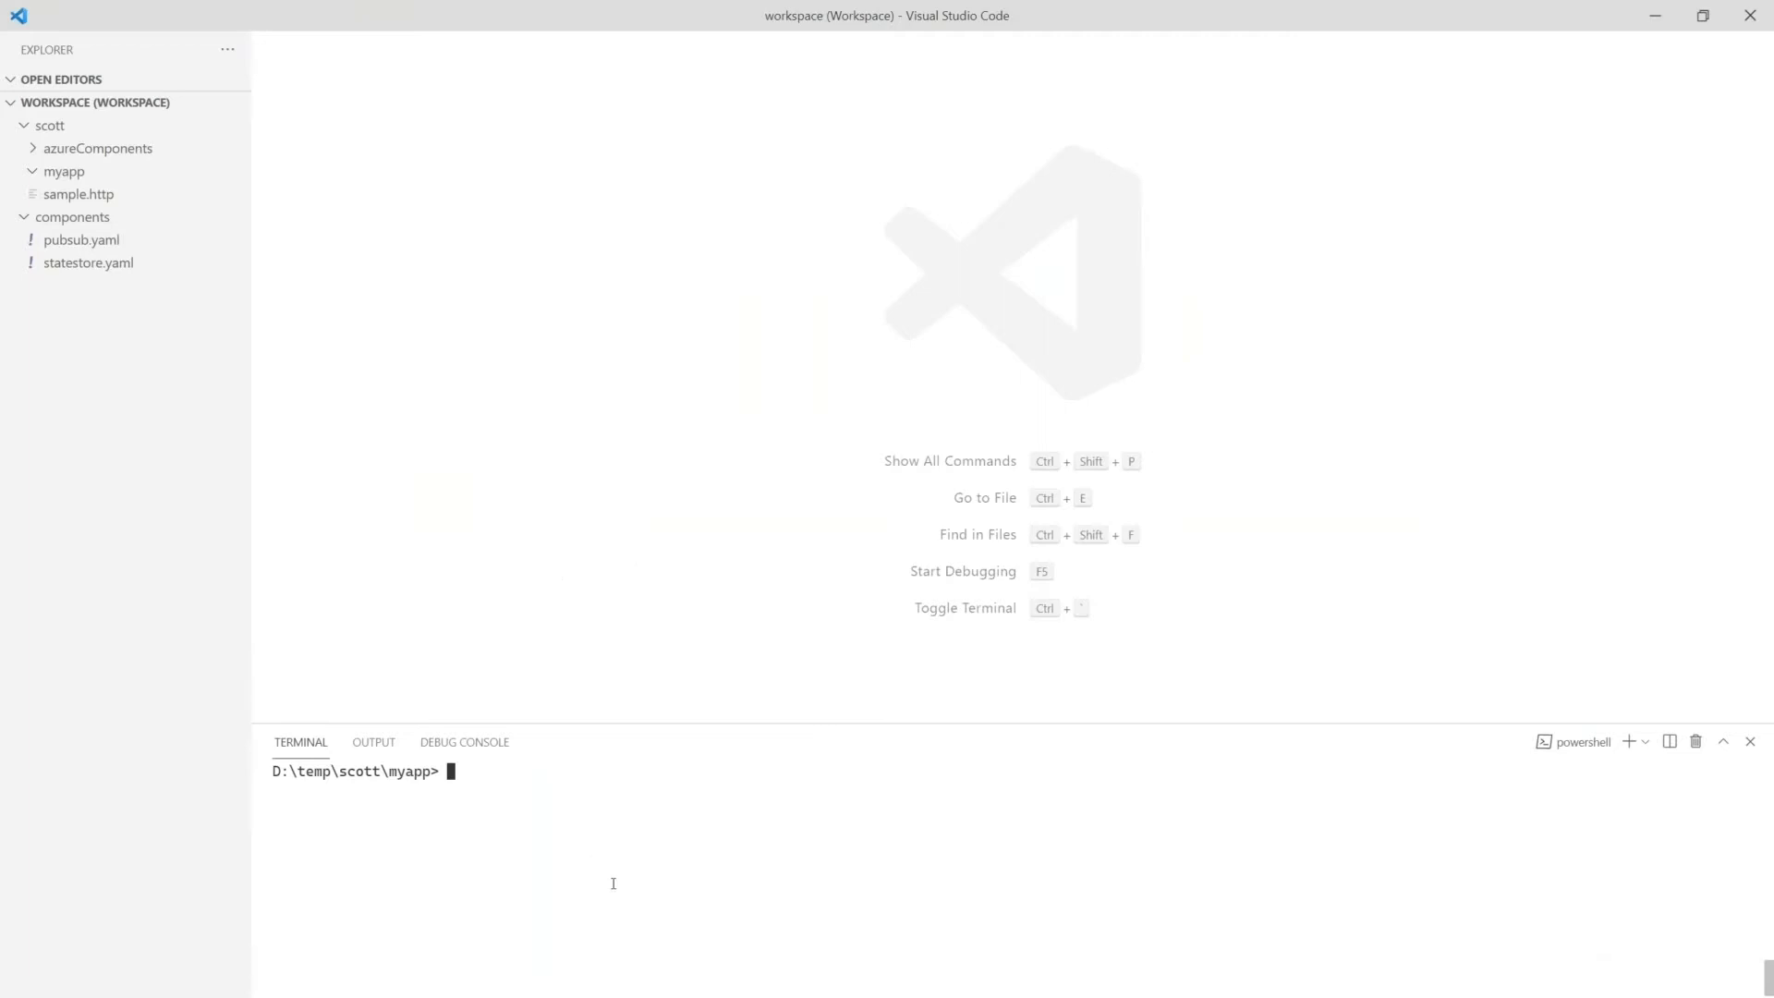
List the myapp folder with ls, confirming it is empty
{"action": "type", "text": "ls"}
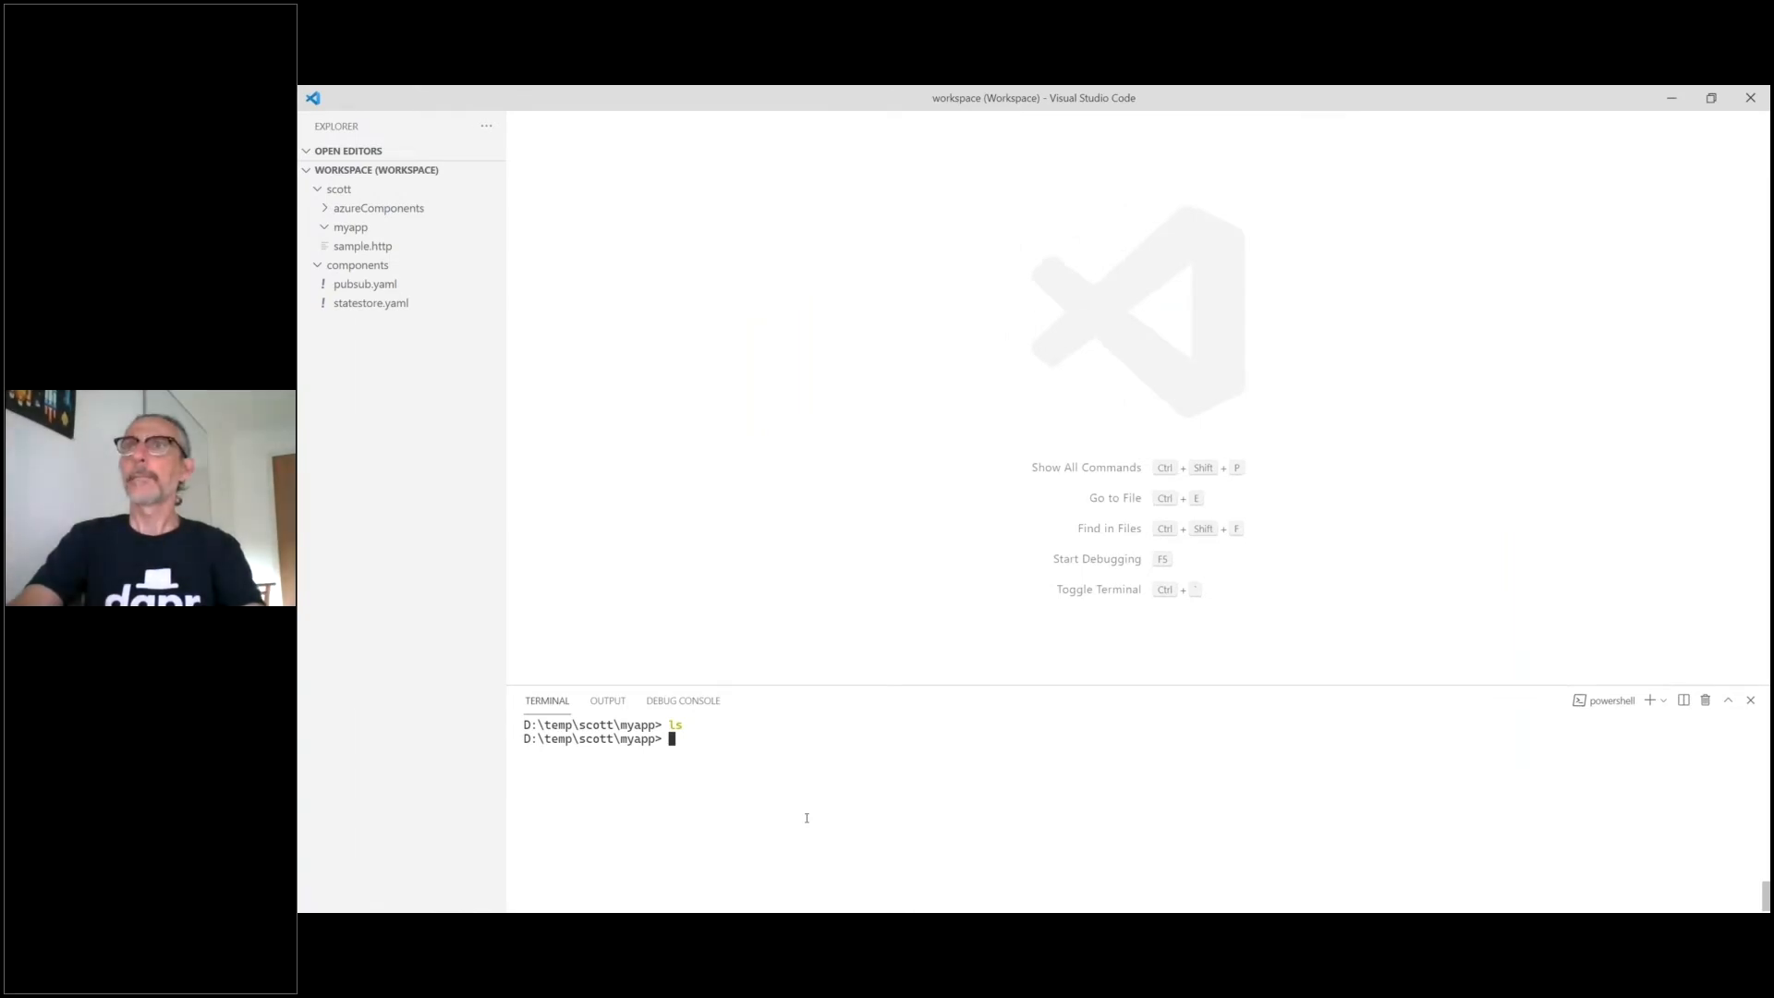
{"action": "left_click", "coordinate": [1712, 98]}
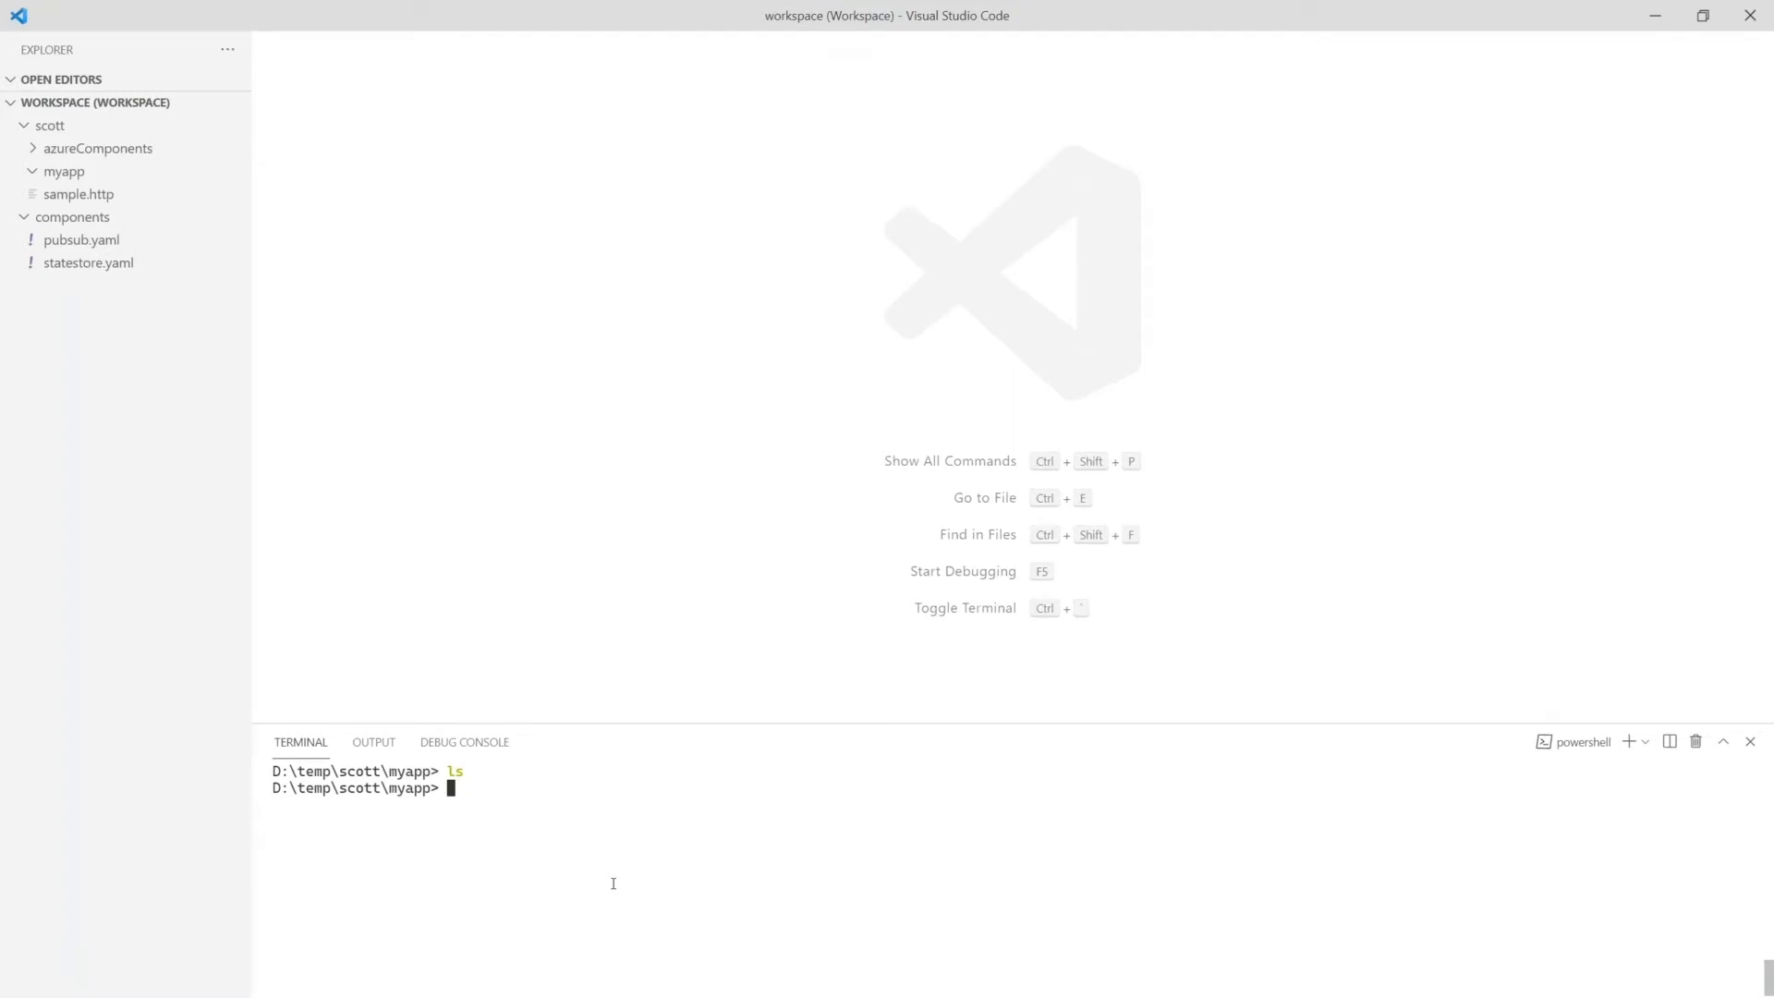
Create a new ASP.NET Core Web API project without HTTPS in myapp
{"action": "type", "text": "dotnet new webapi --no-https"}
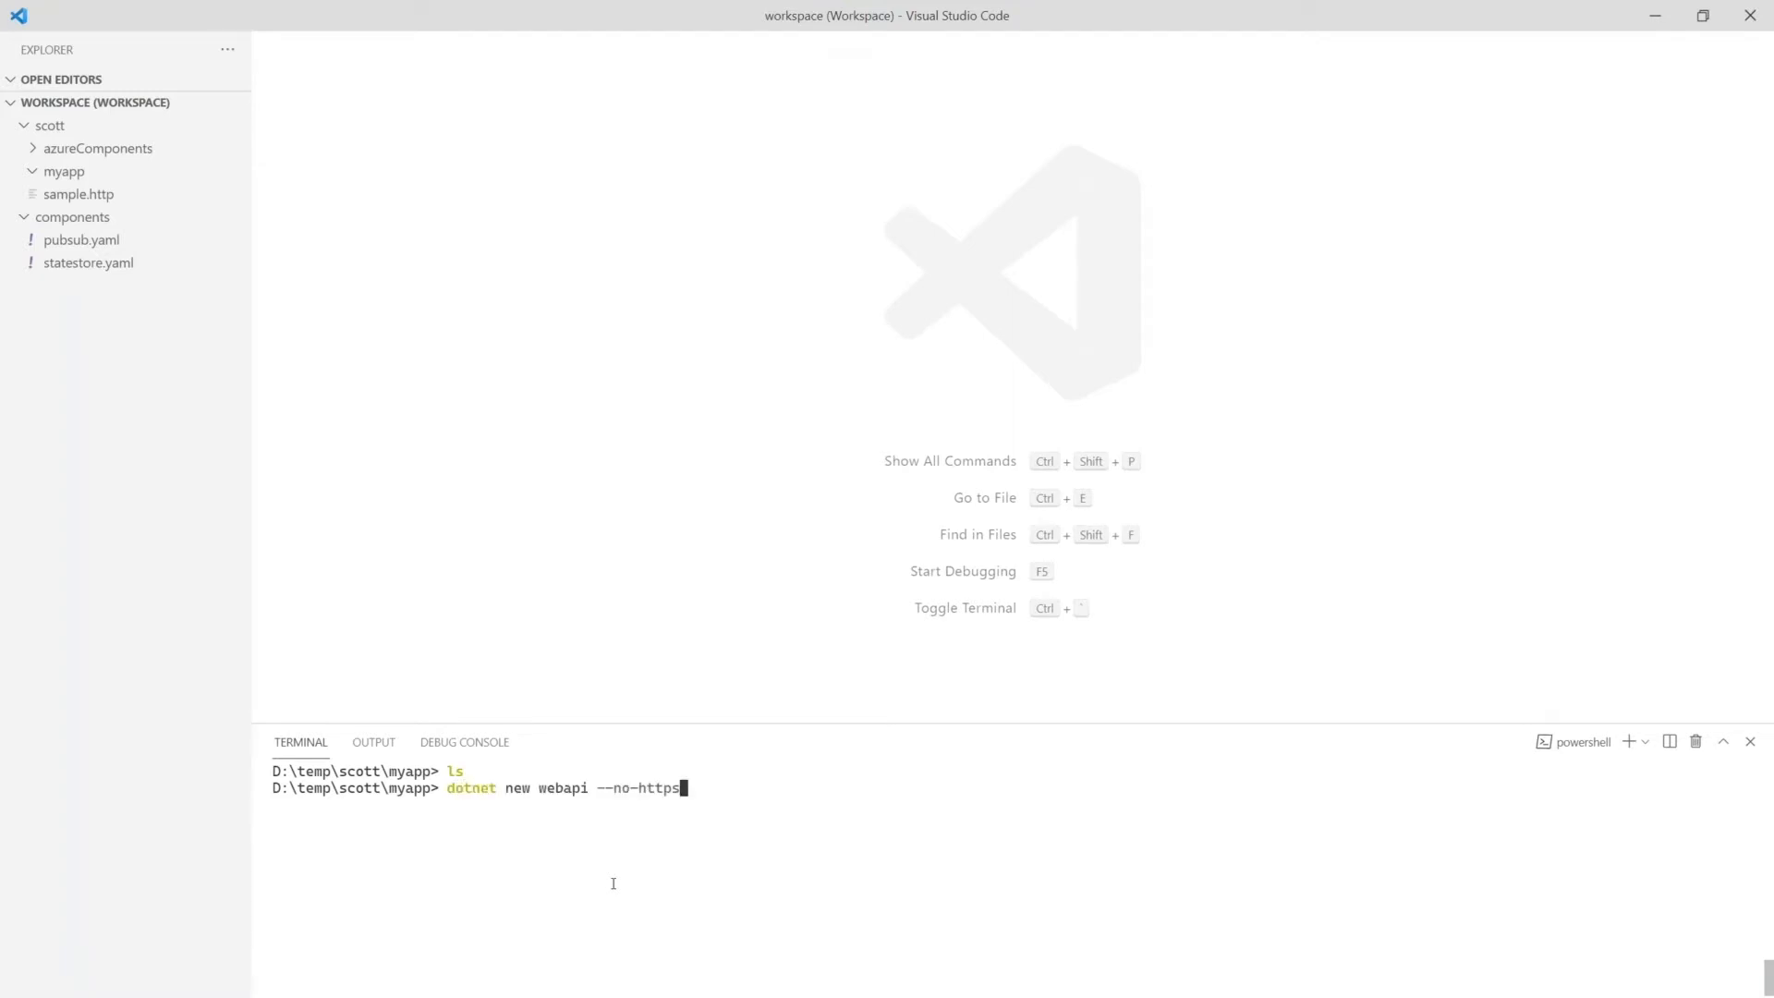
{"action": "key", "text": "Return"}
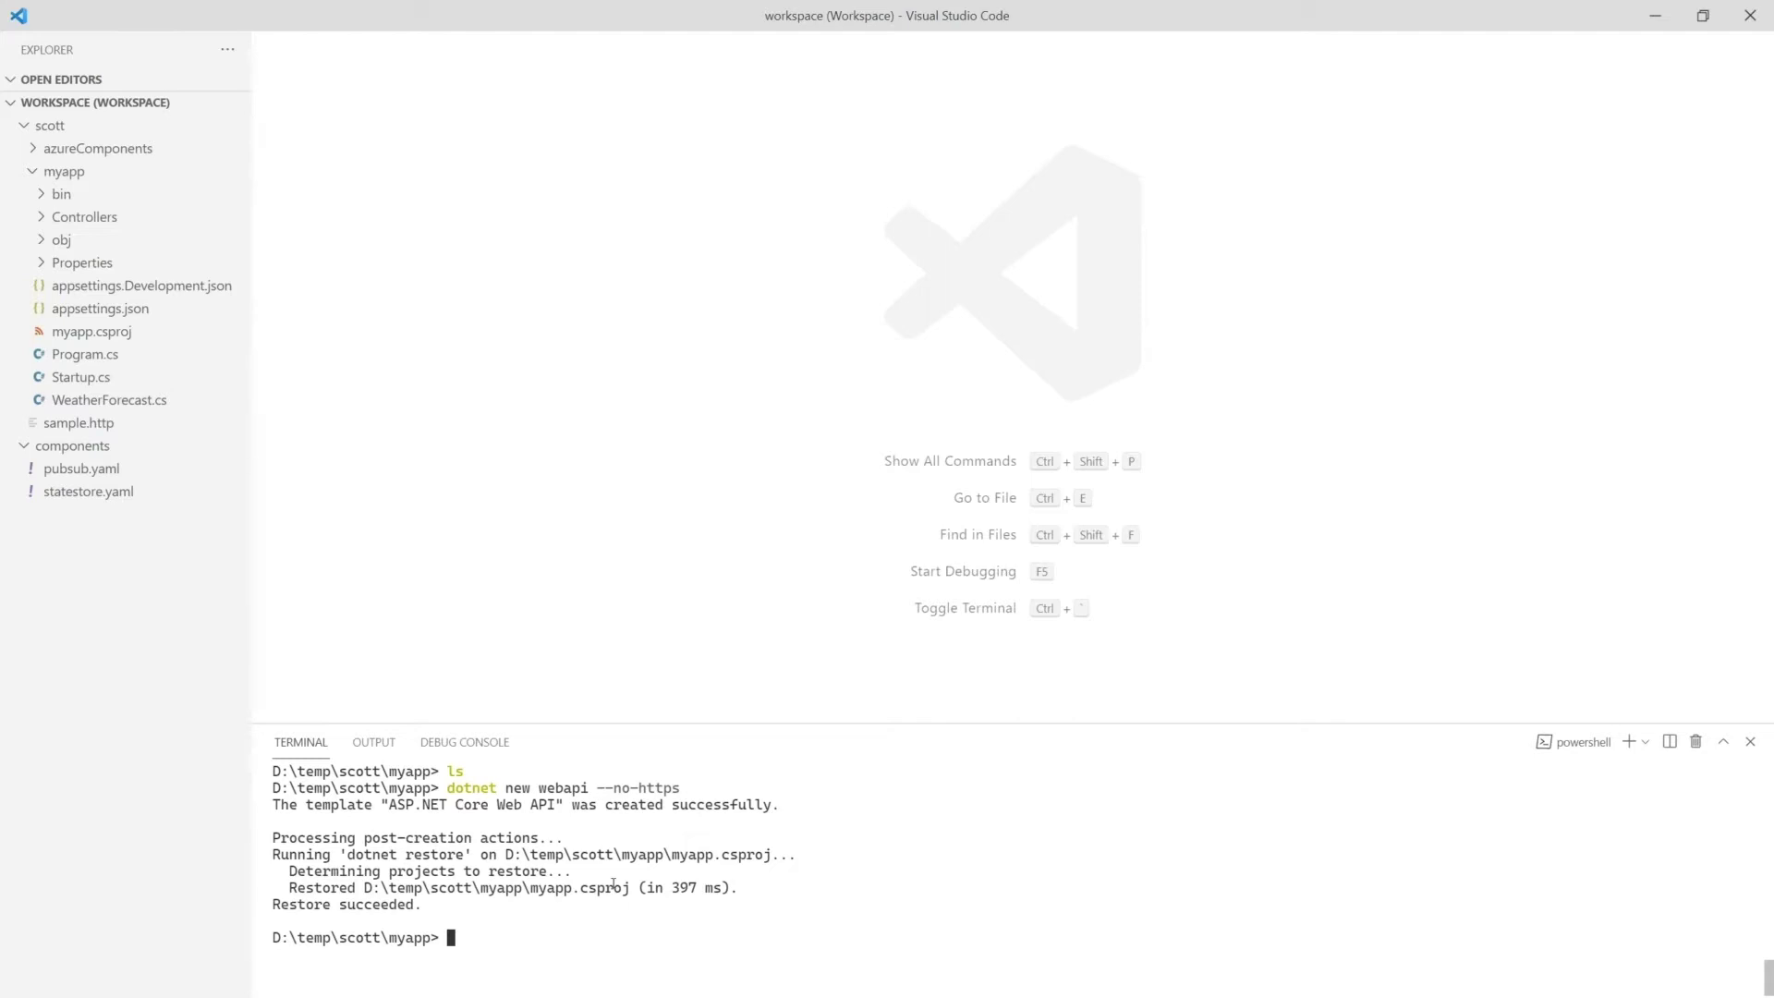
Run myapp under Dapr with app port 5000 and HTTP port 3500, checking the startup logs
{"action": "type", "text": "dapr run -a myapp -p 5000 -H 3500 -- dotnet run"}
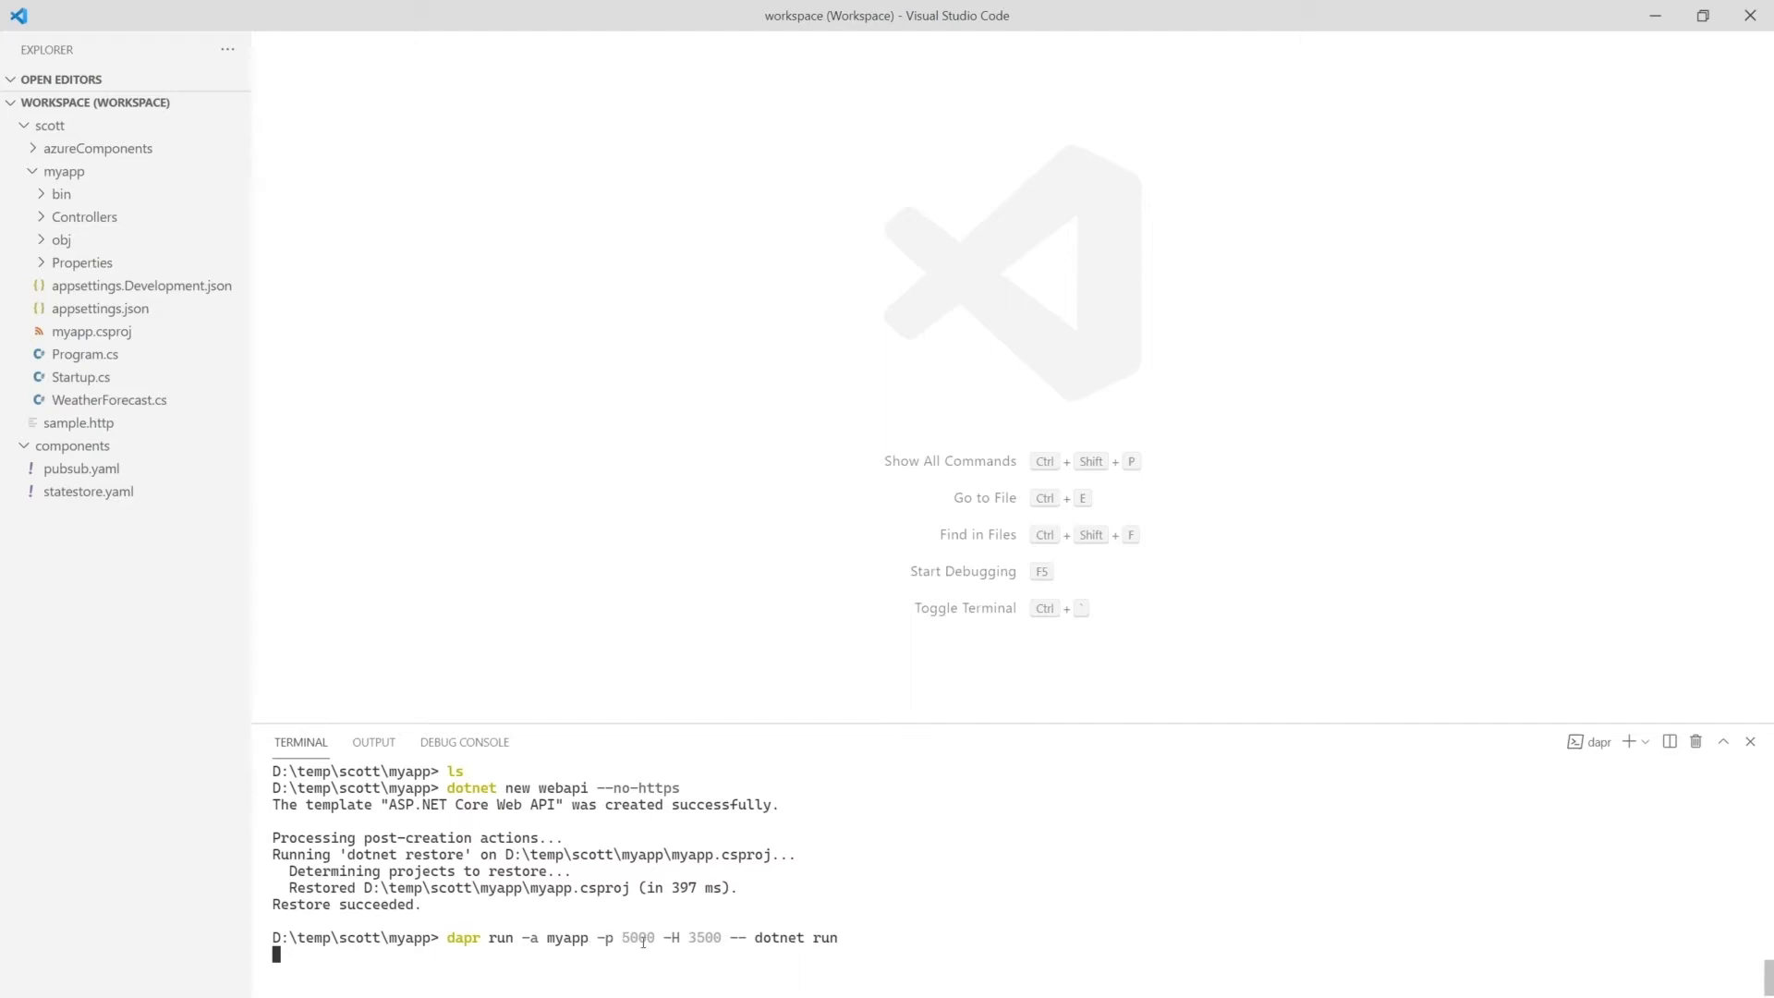
{"action": "key", "text": "Return"}
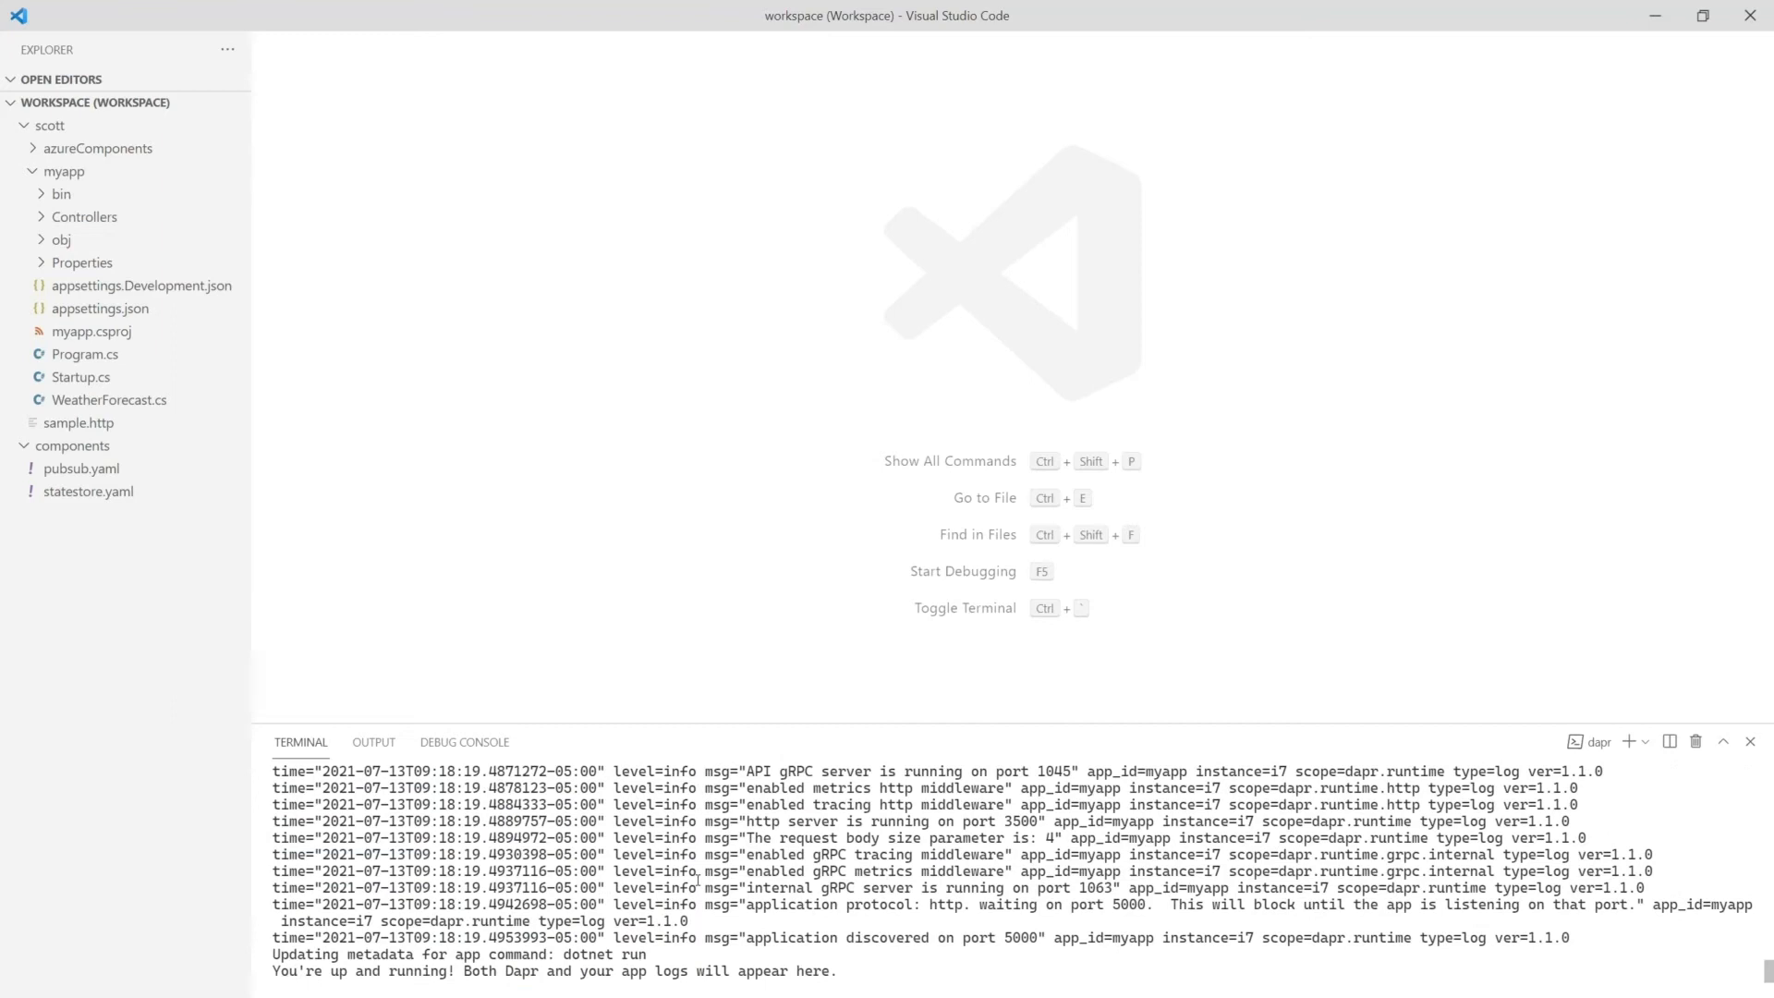
{"action": "scroll", "scroll_direction": "up", "scroll_amount": 3}
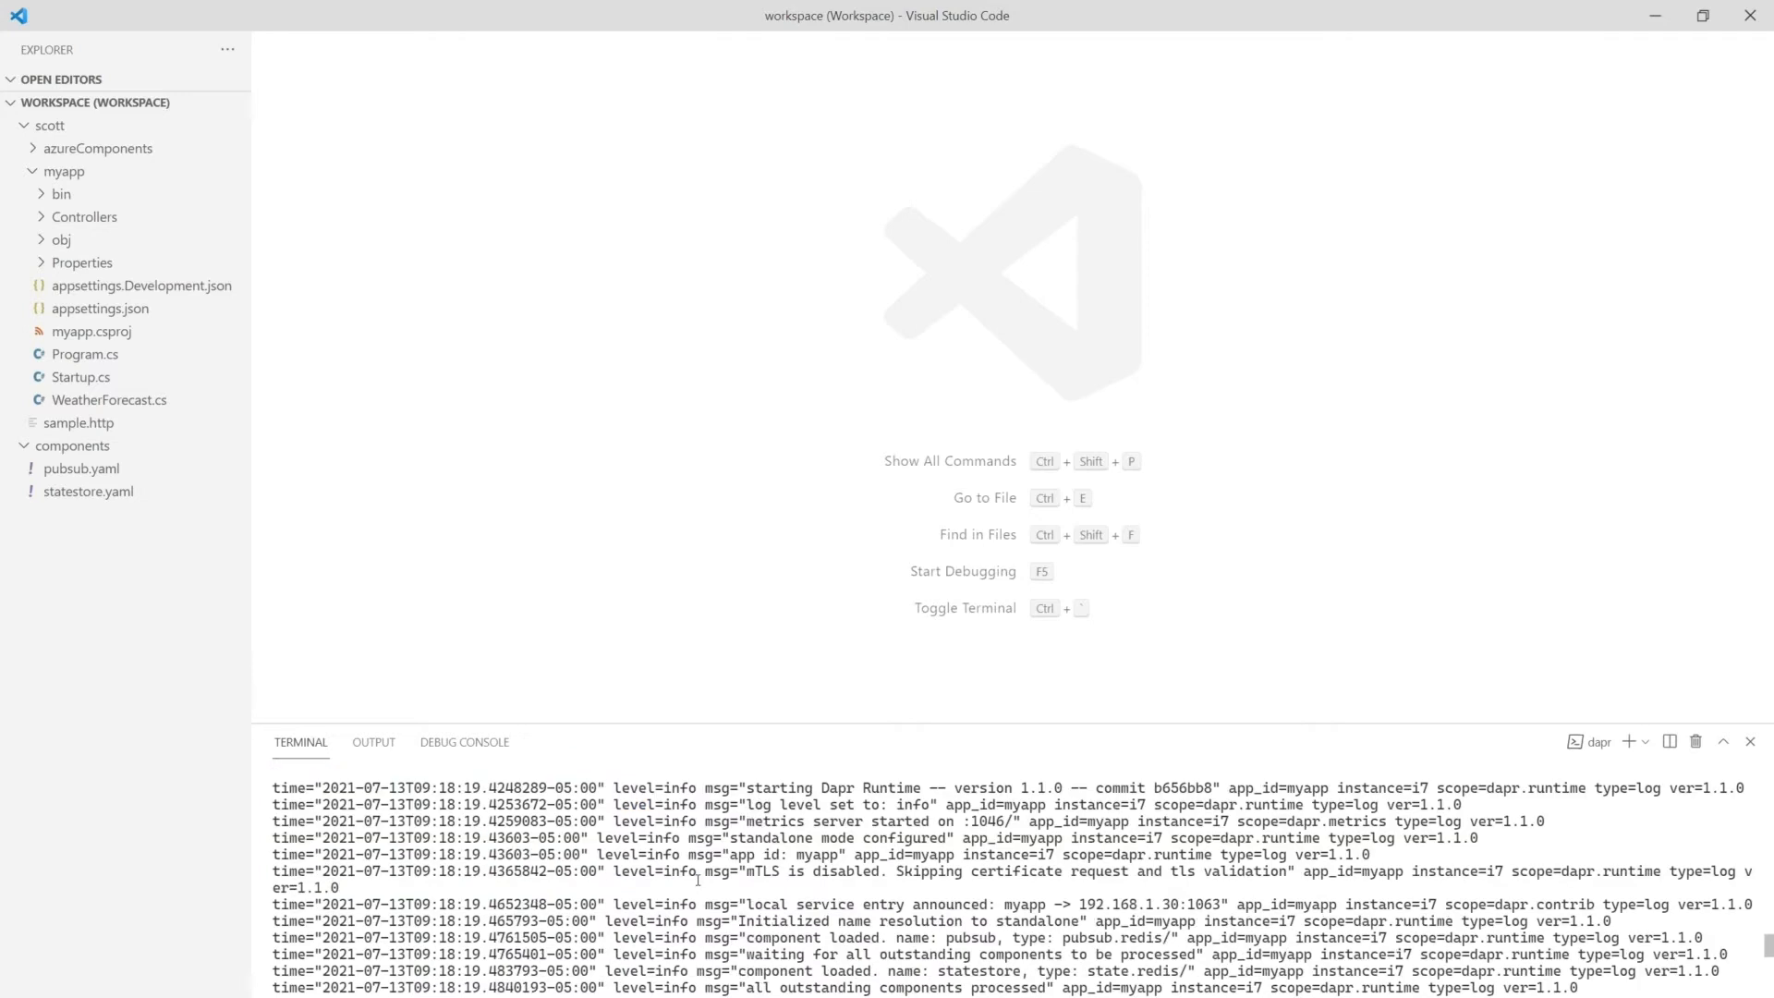
{"action": "scroll", "scroll_direction": "down", "scroll_amount": 3}
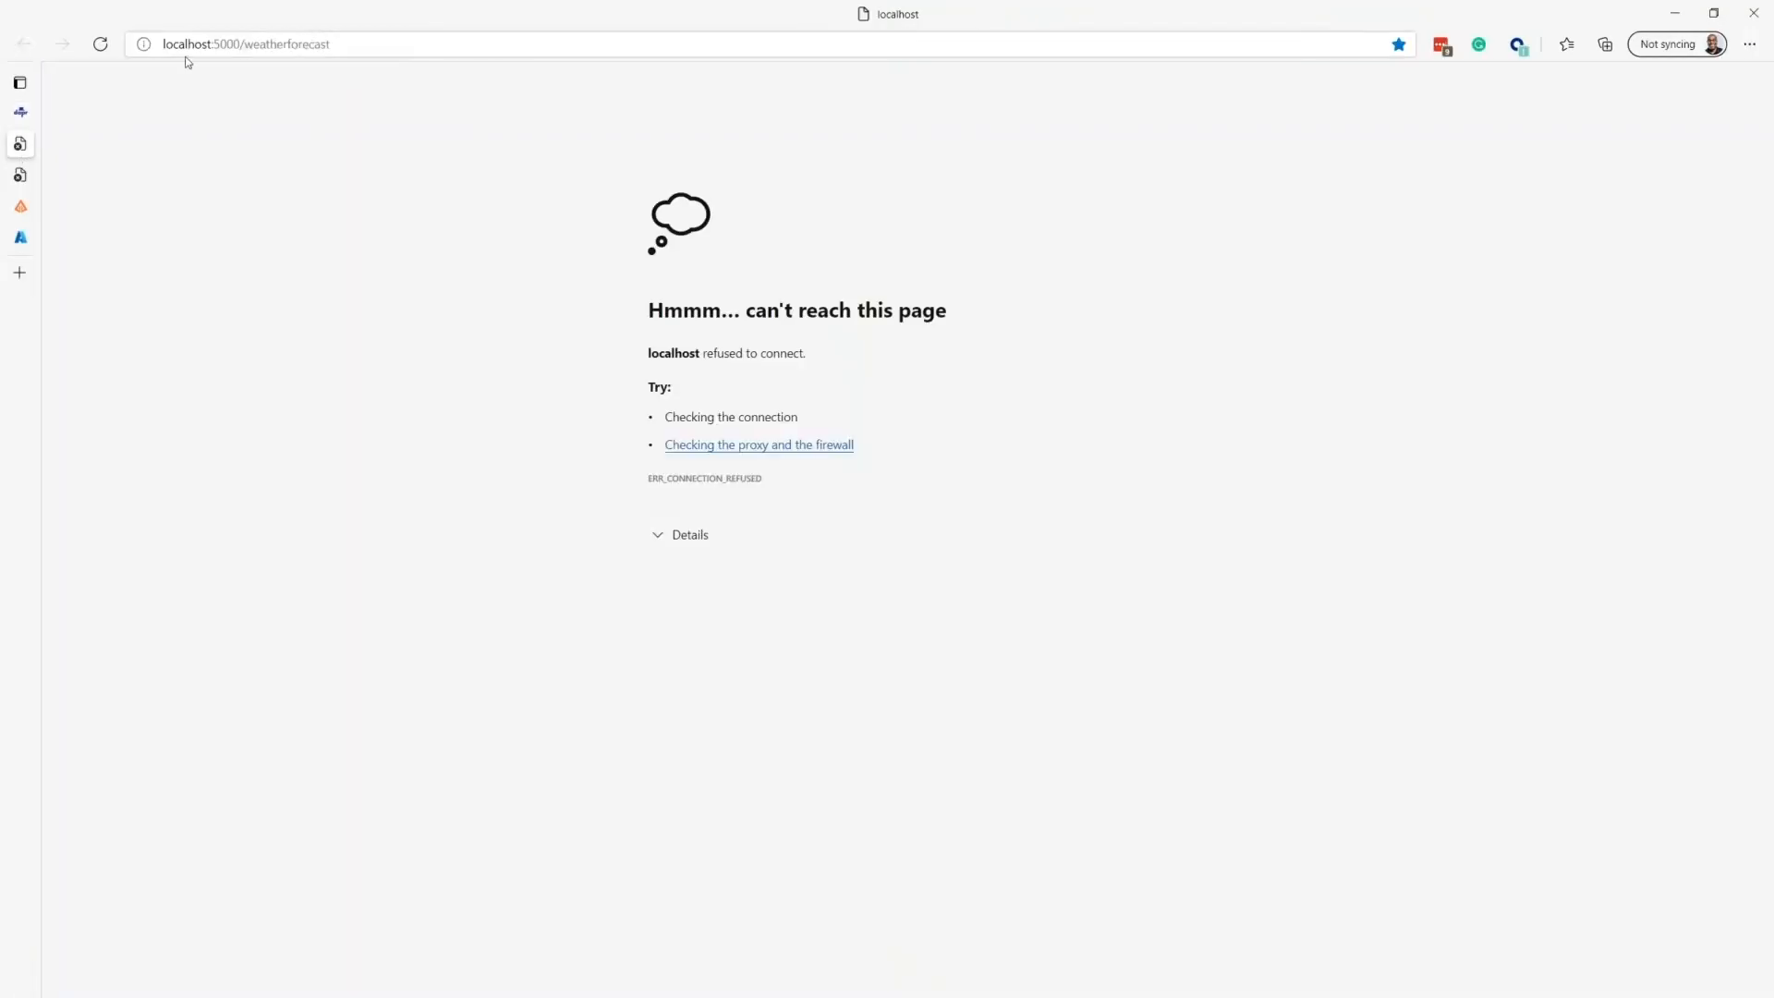
Reload localhost:5000/weatherforecast repeatedly to see fresh JSON forecast data each time
{"action": "left_click", "coordinate": [100, 45]}
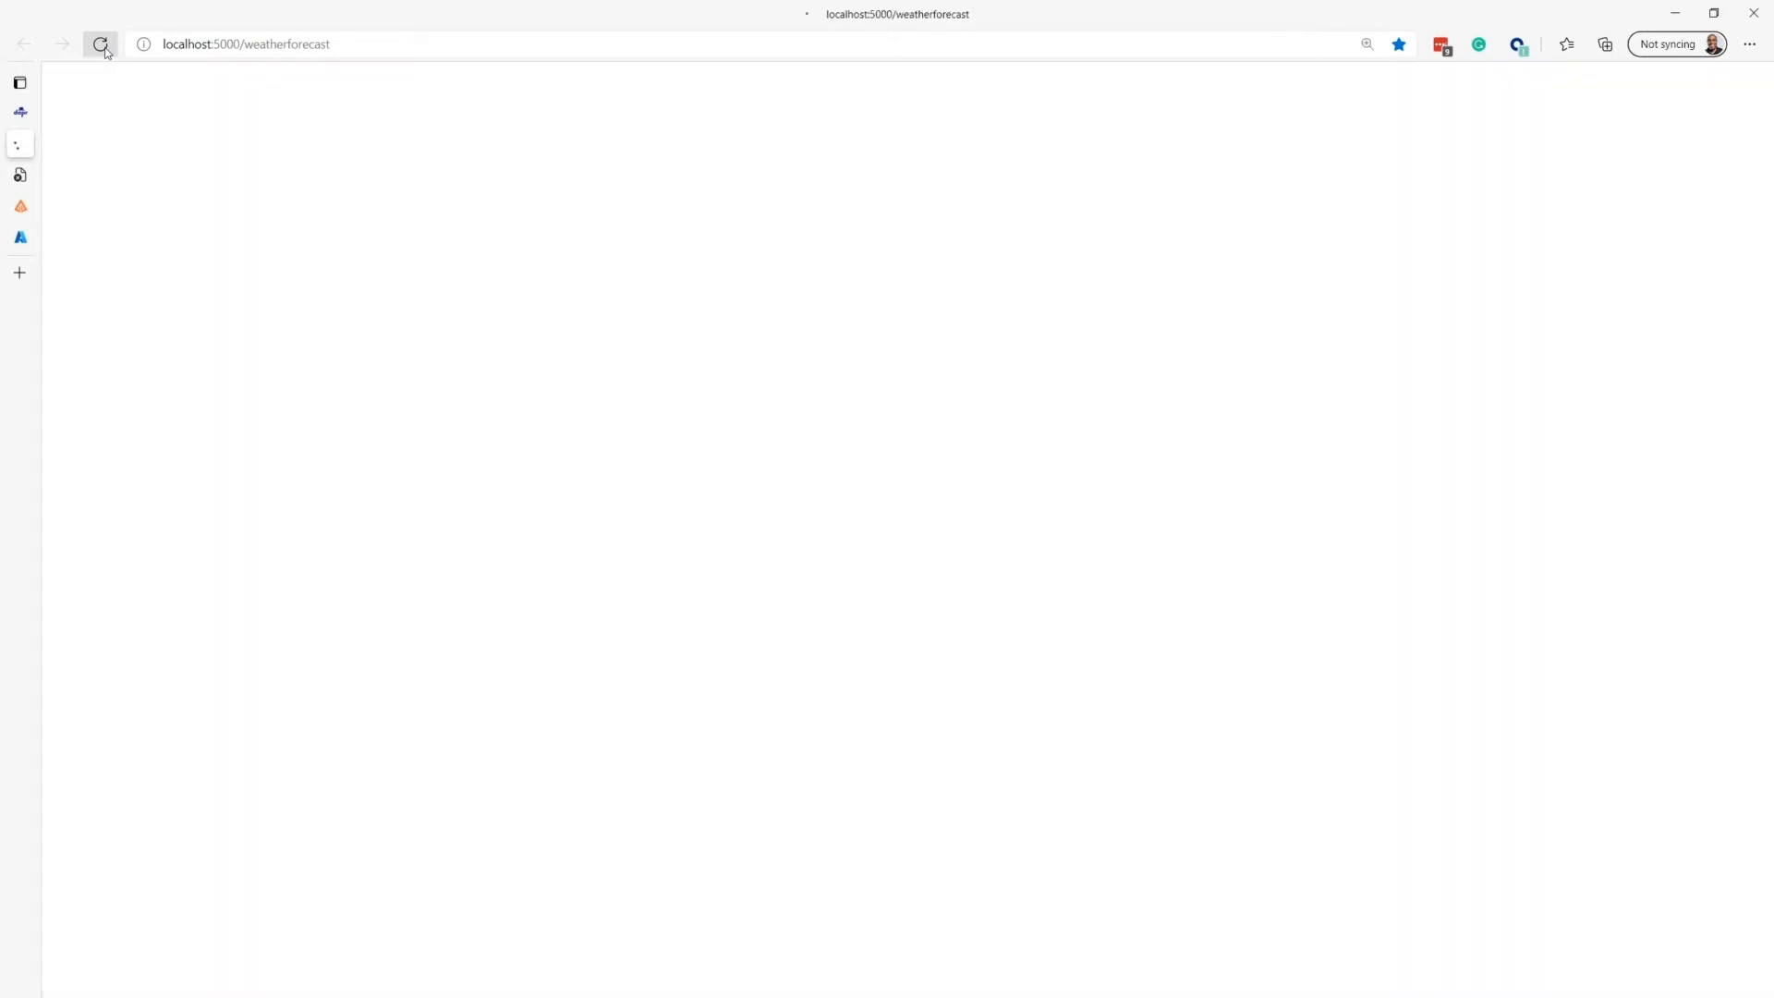
{"action": "left_click", "coordinate": [100, 44]}
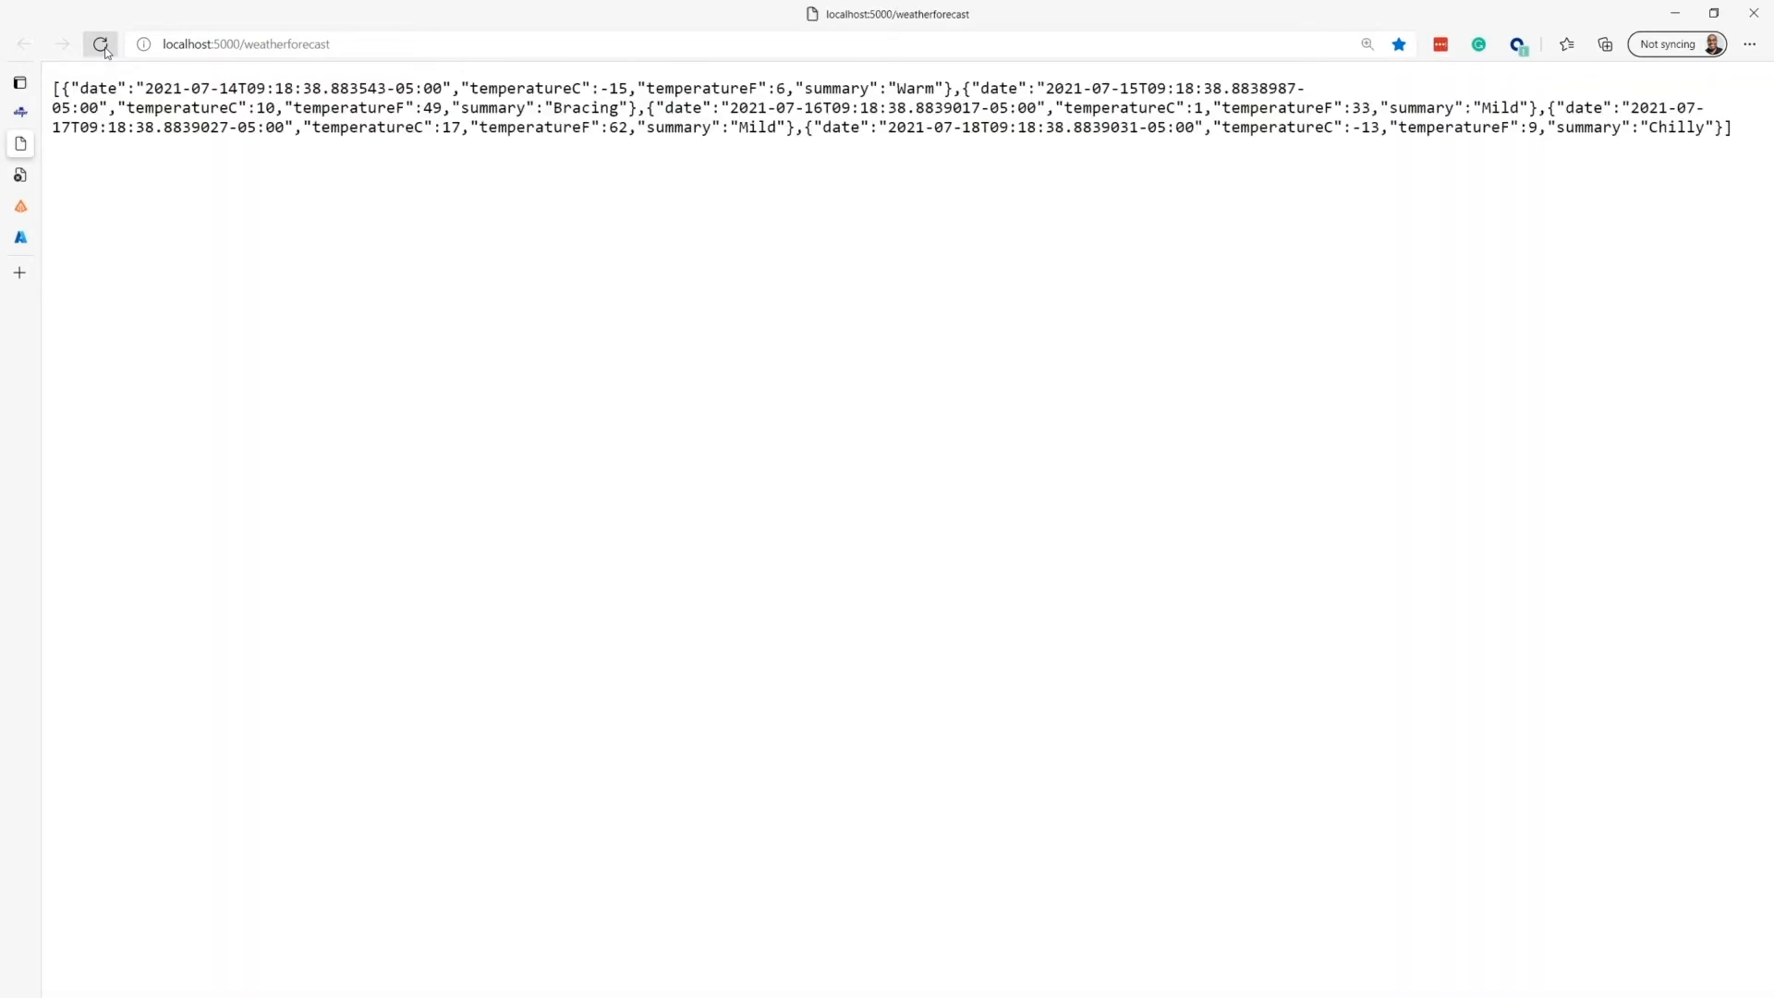
{"action": "left_click", "coordinate": [100, 44]}
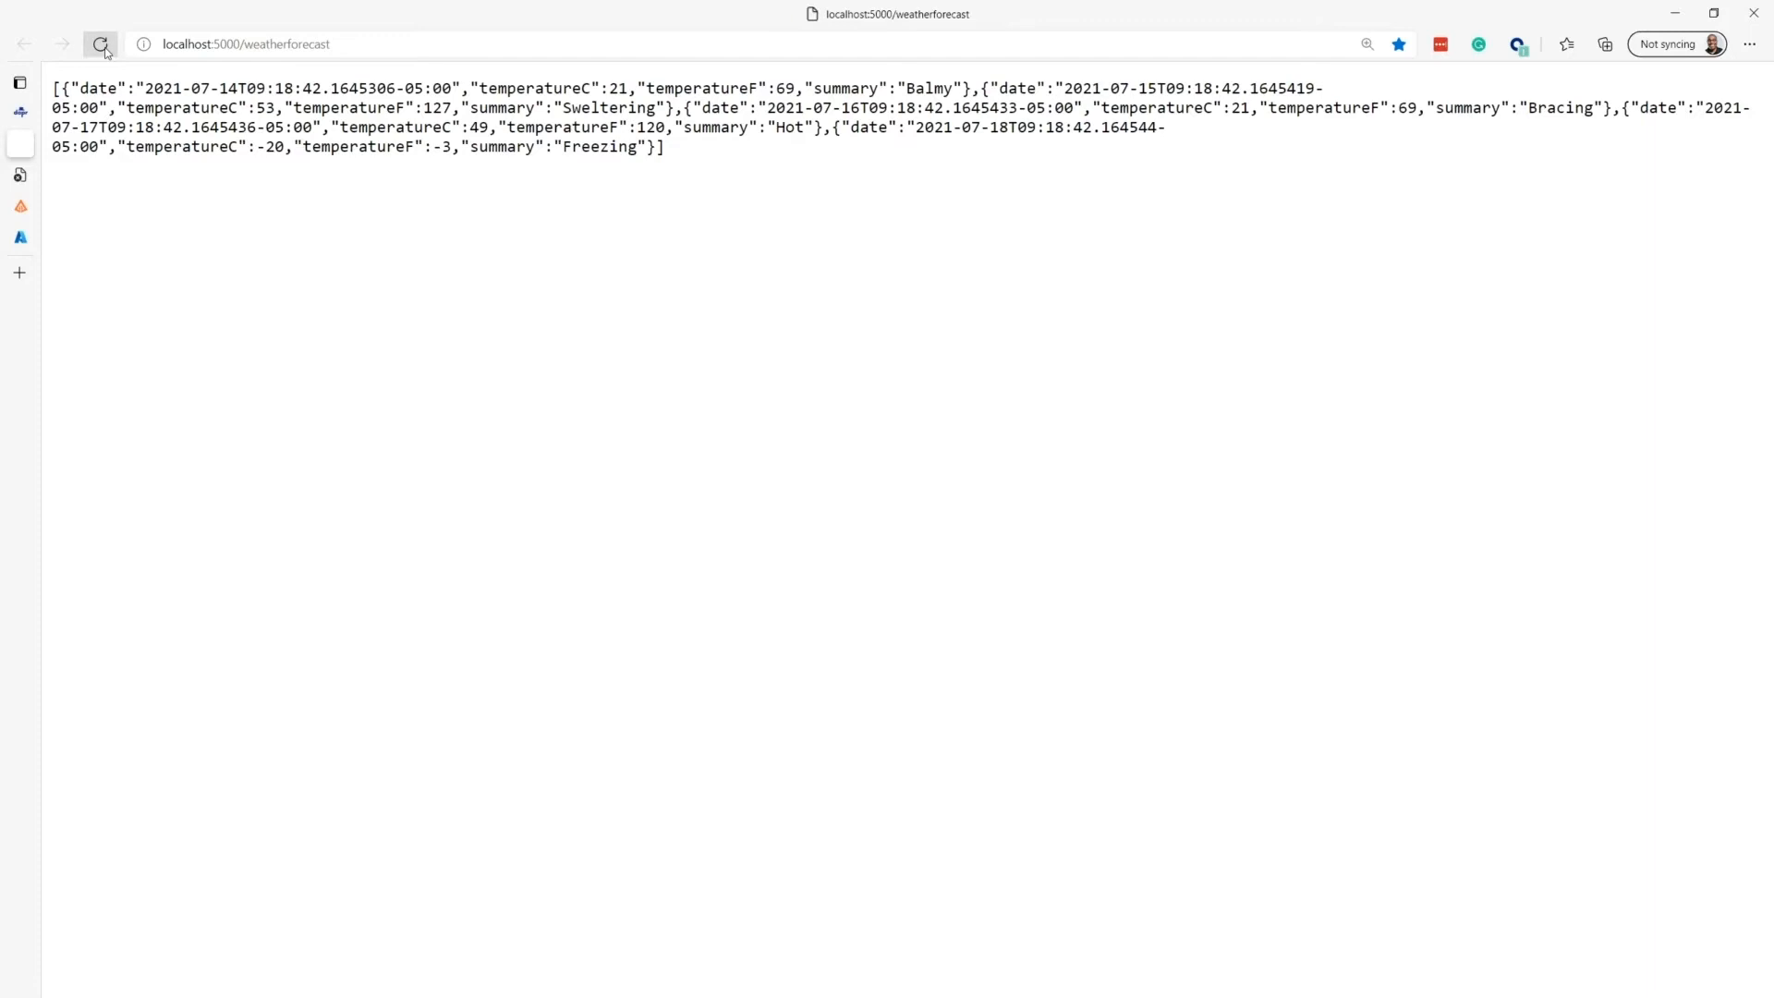
{"action": "left_click", "coordinate": [100, 45]}
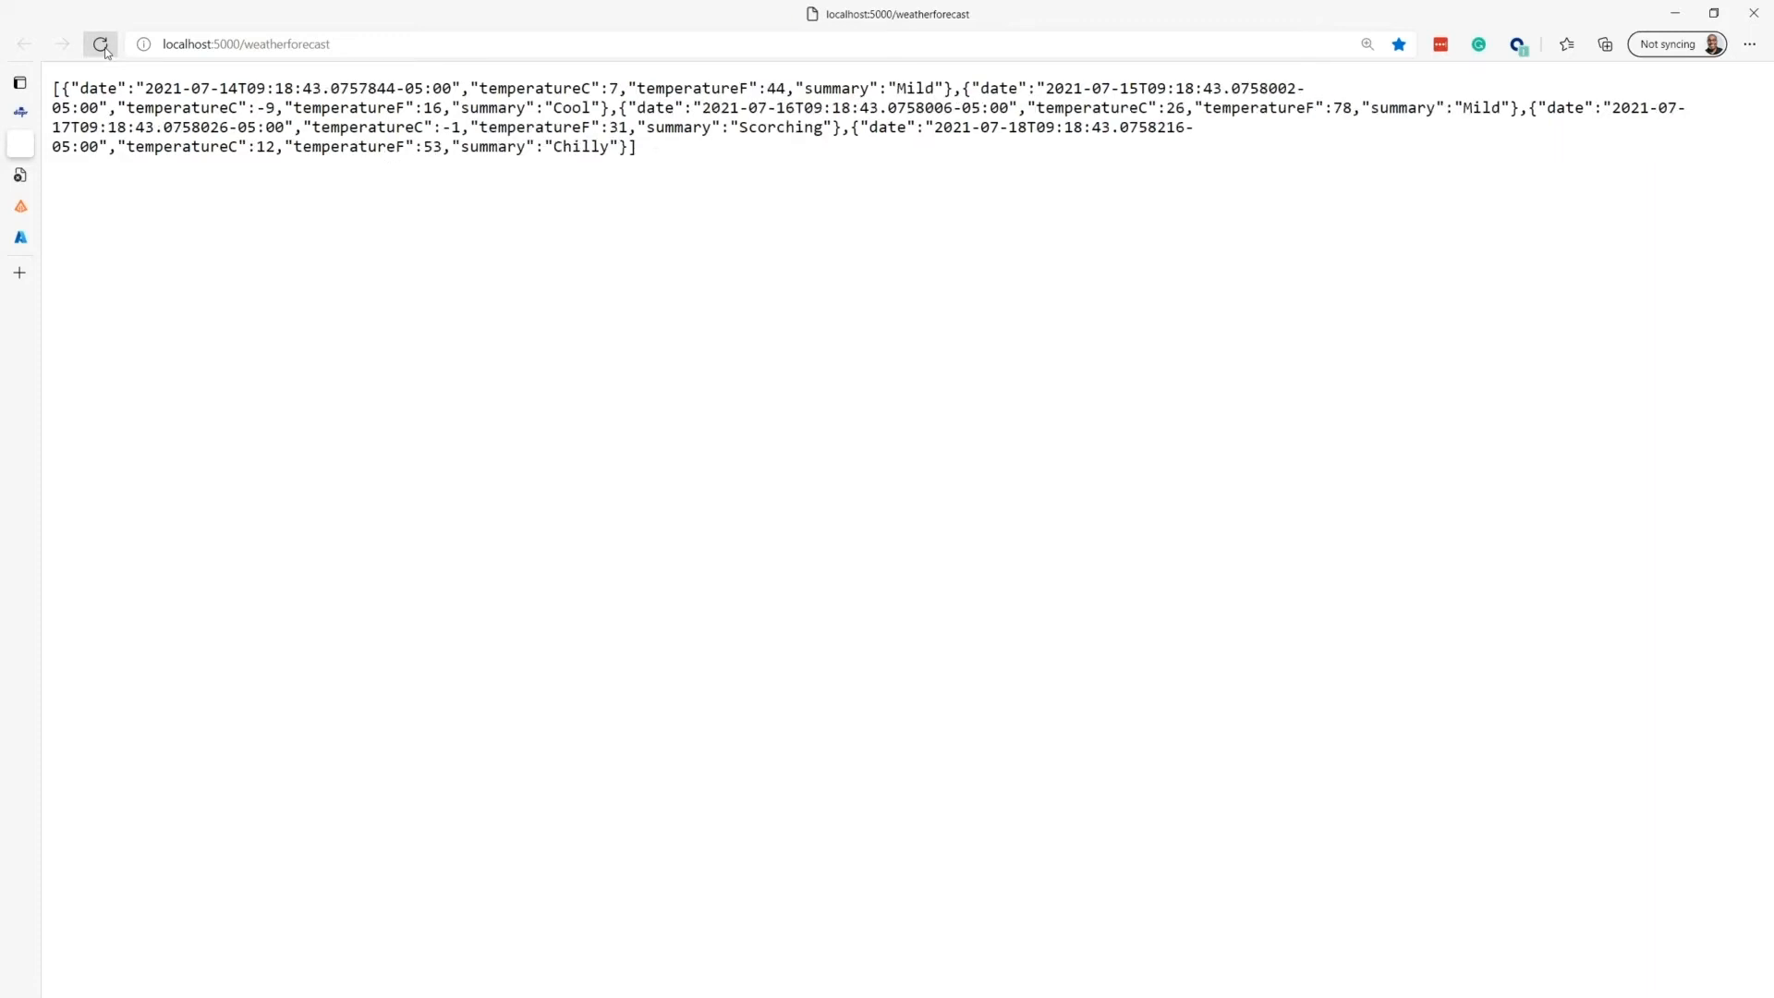
{"action": "left_click", "coordinate": [100, 42]}
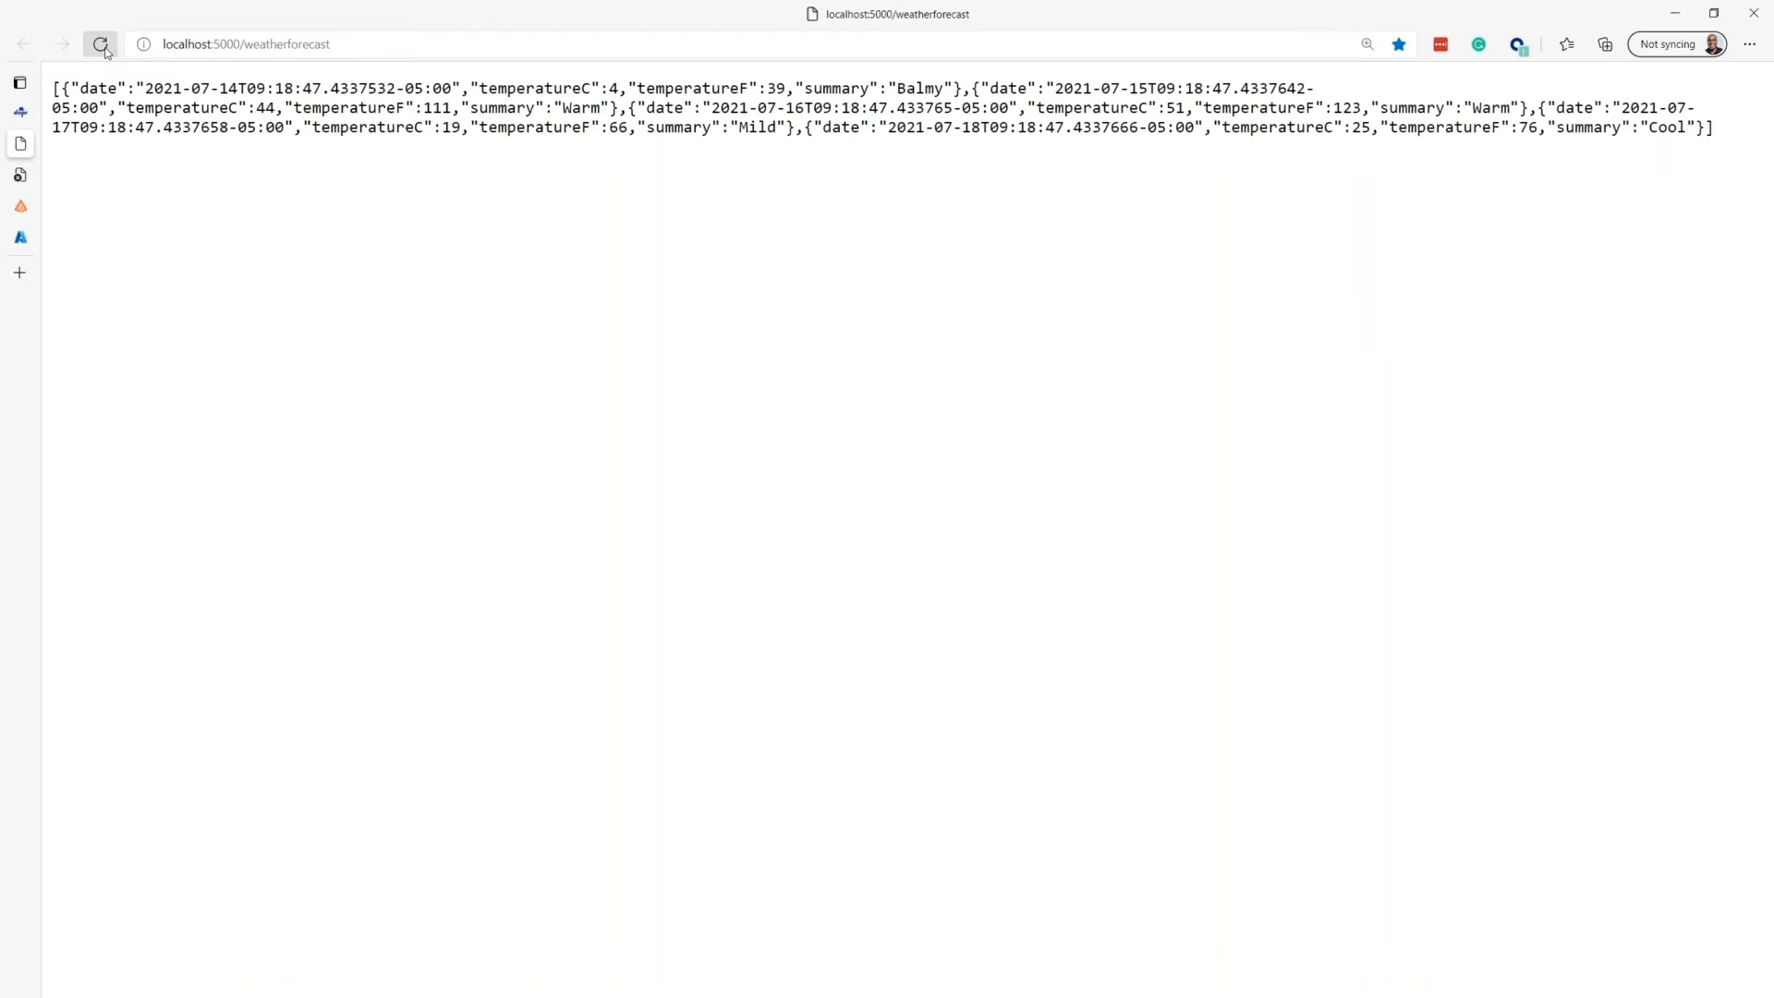
{"action": "left_click", "coordinate": [99, 44]}
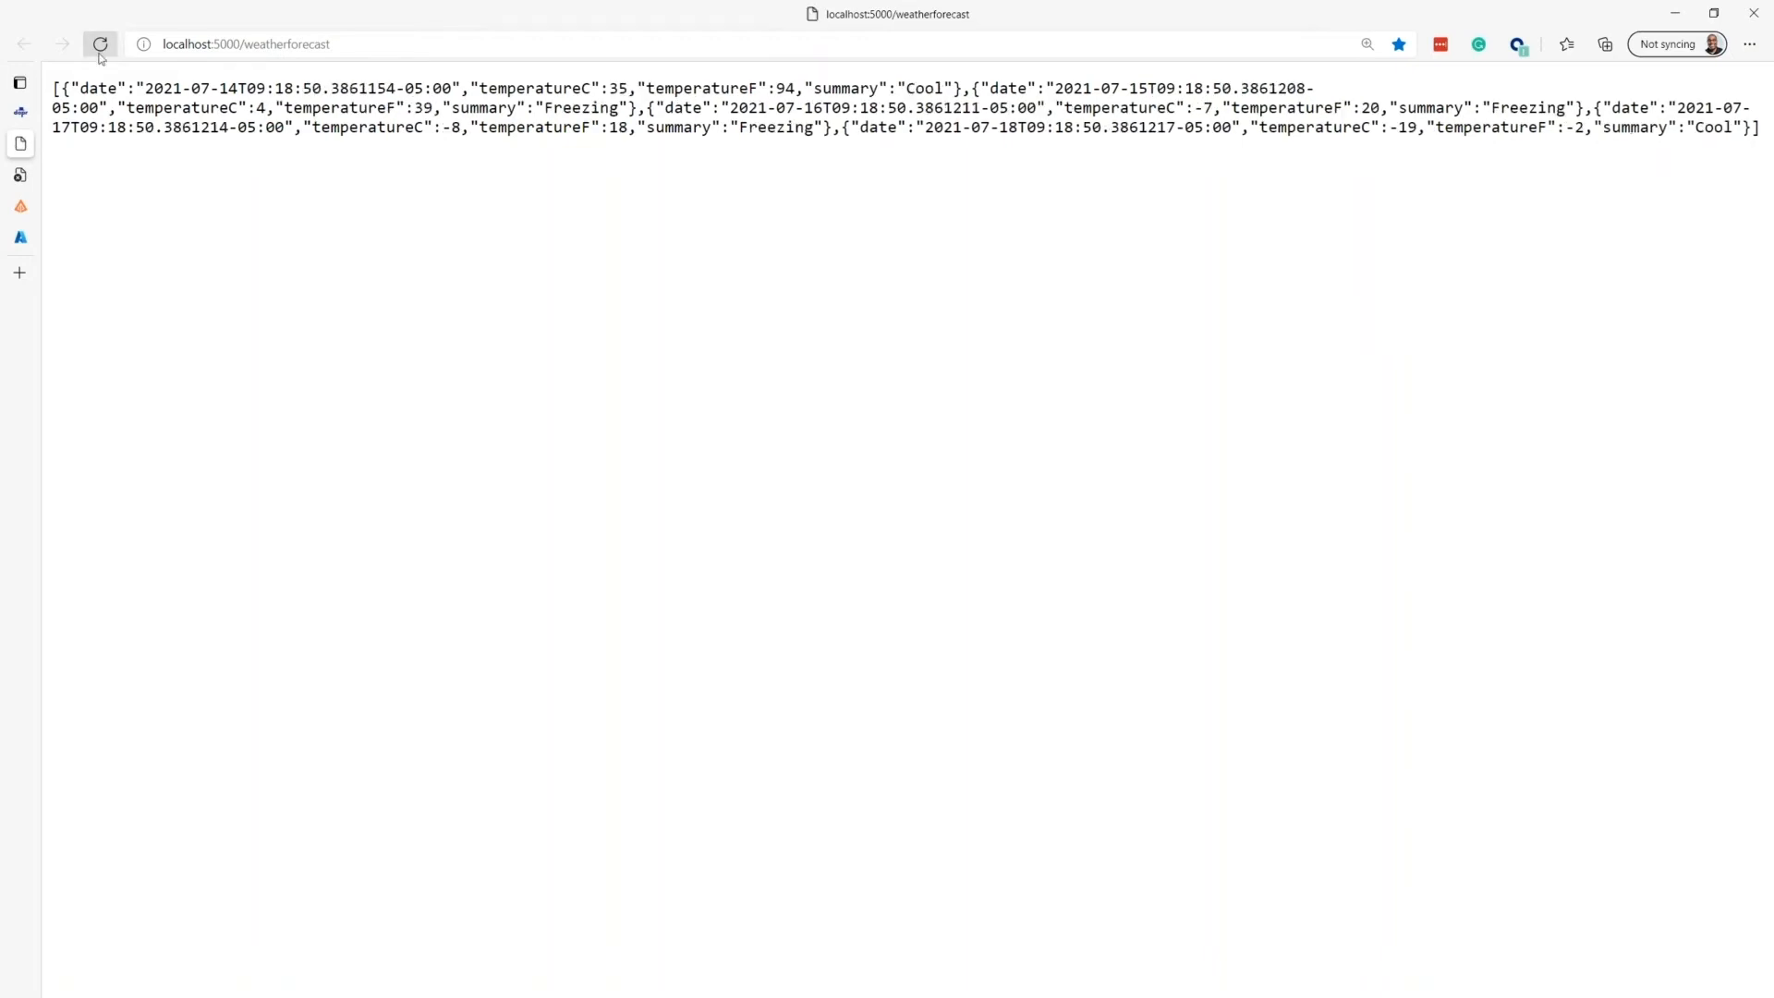
{"action": "left_click", "coordinate": [19, 82]}
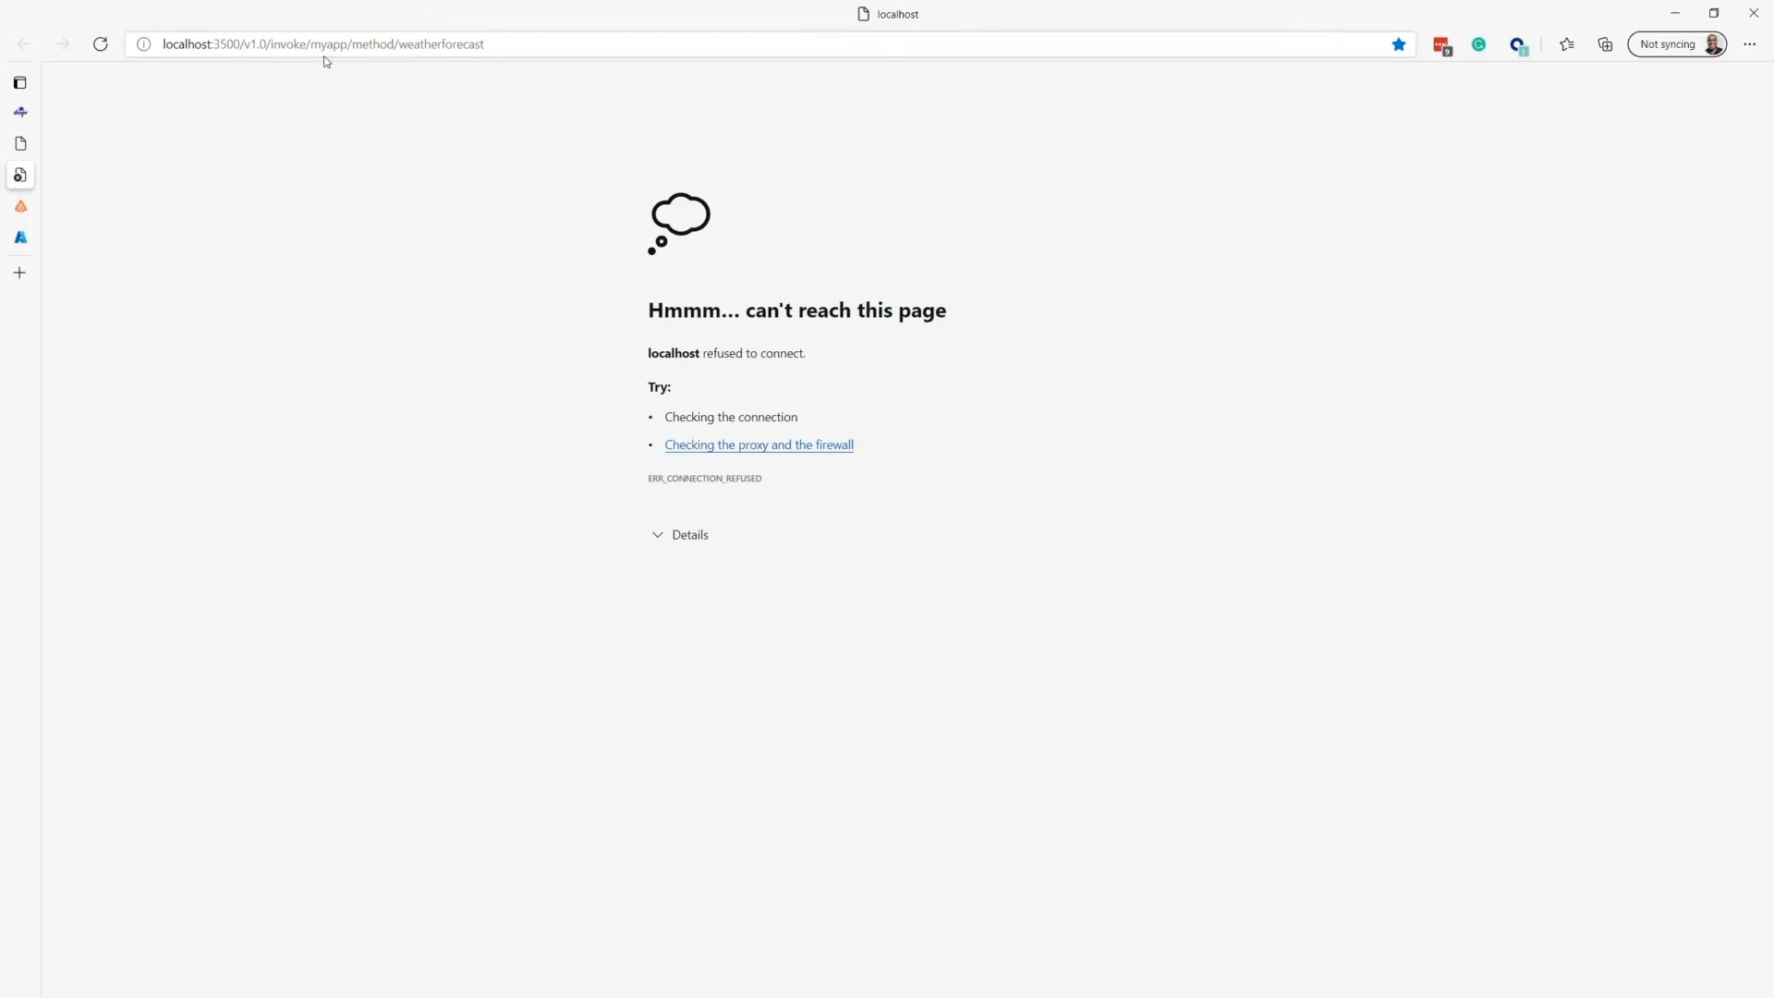
{"action": "mouse_move", "coordinate": [344, 52]}
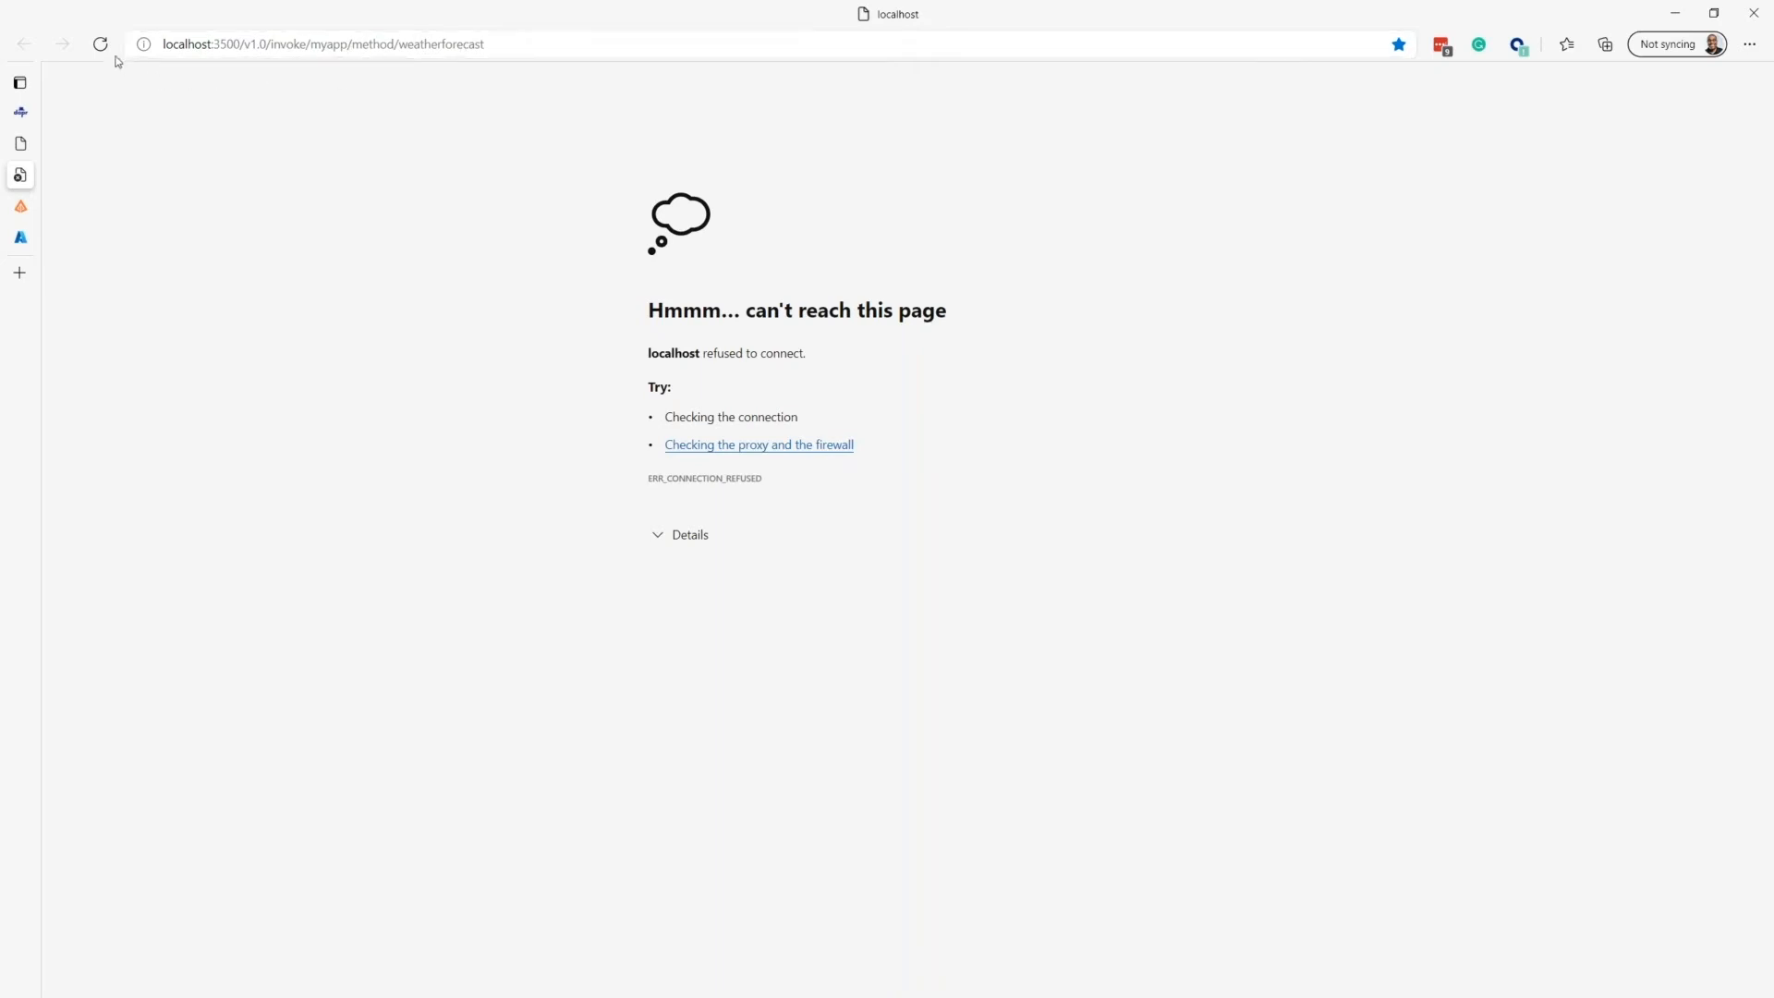
Reload localhost:3500/v1.0/invoke/myapp/method/weatherforecast until Dapr returns the forecast JSON
{"action": "left_click", "coordinate": [100, 44]}
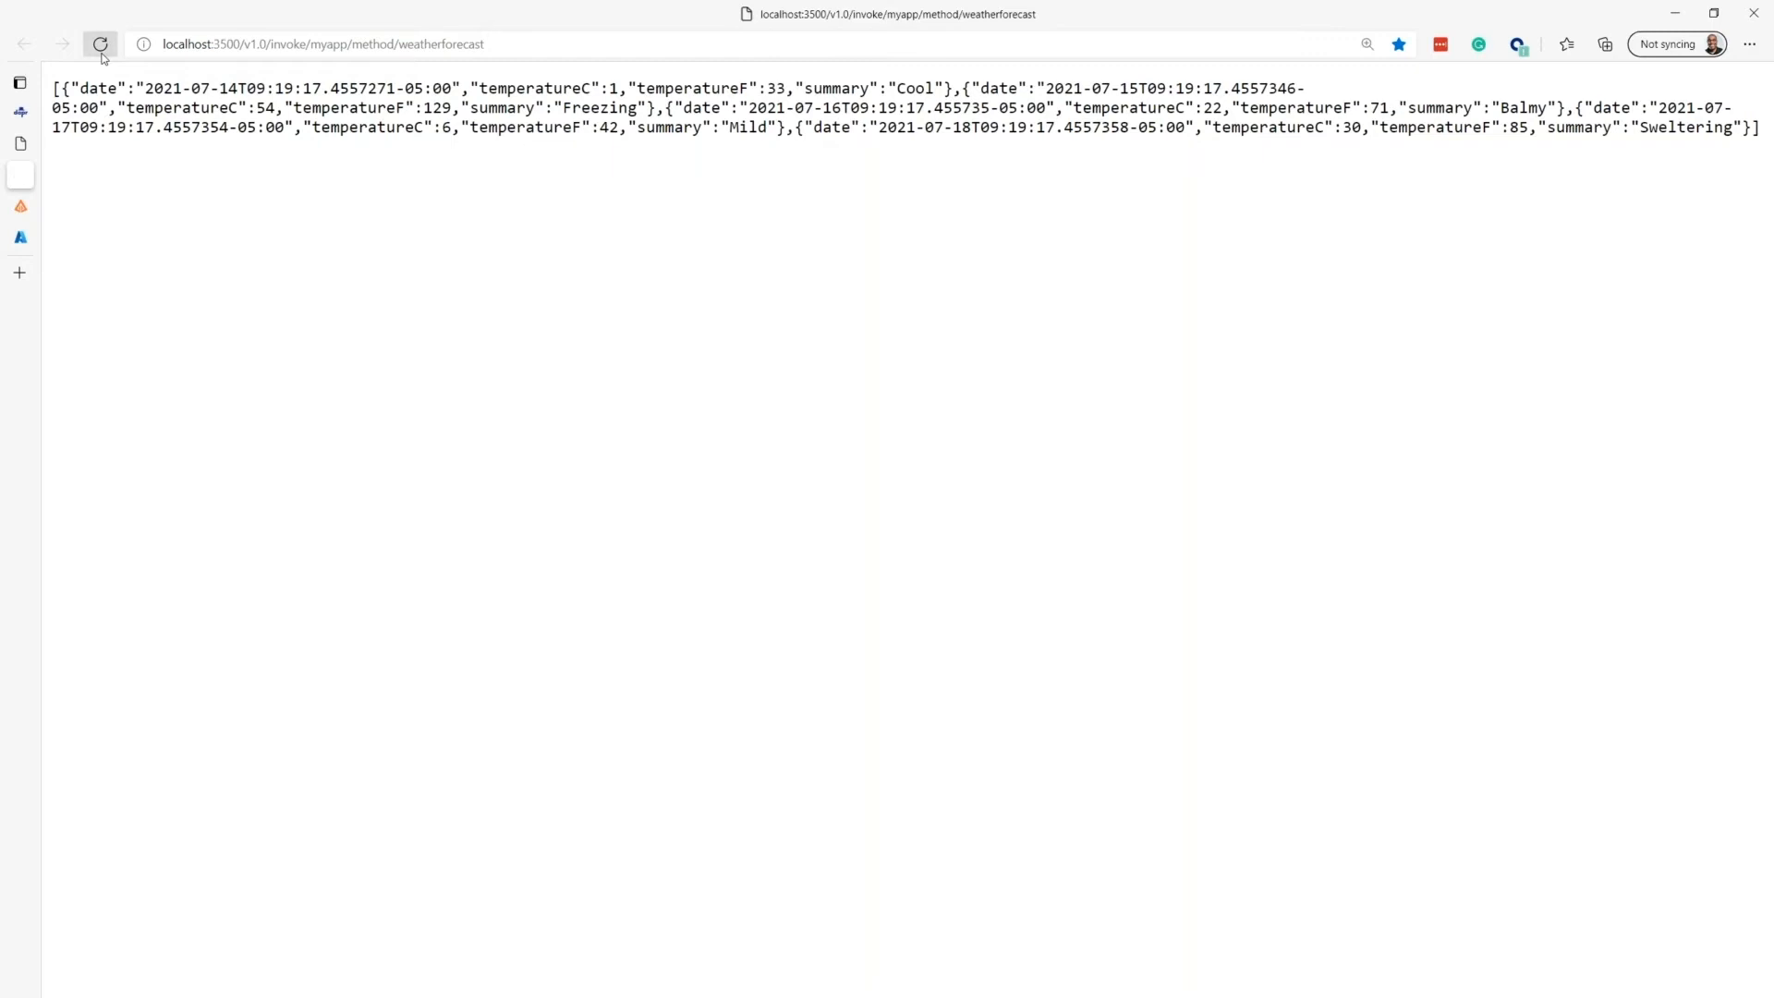
{"action": "left_click", "coordinate": [100, 45]}
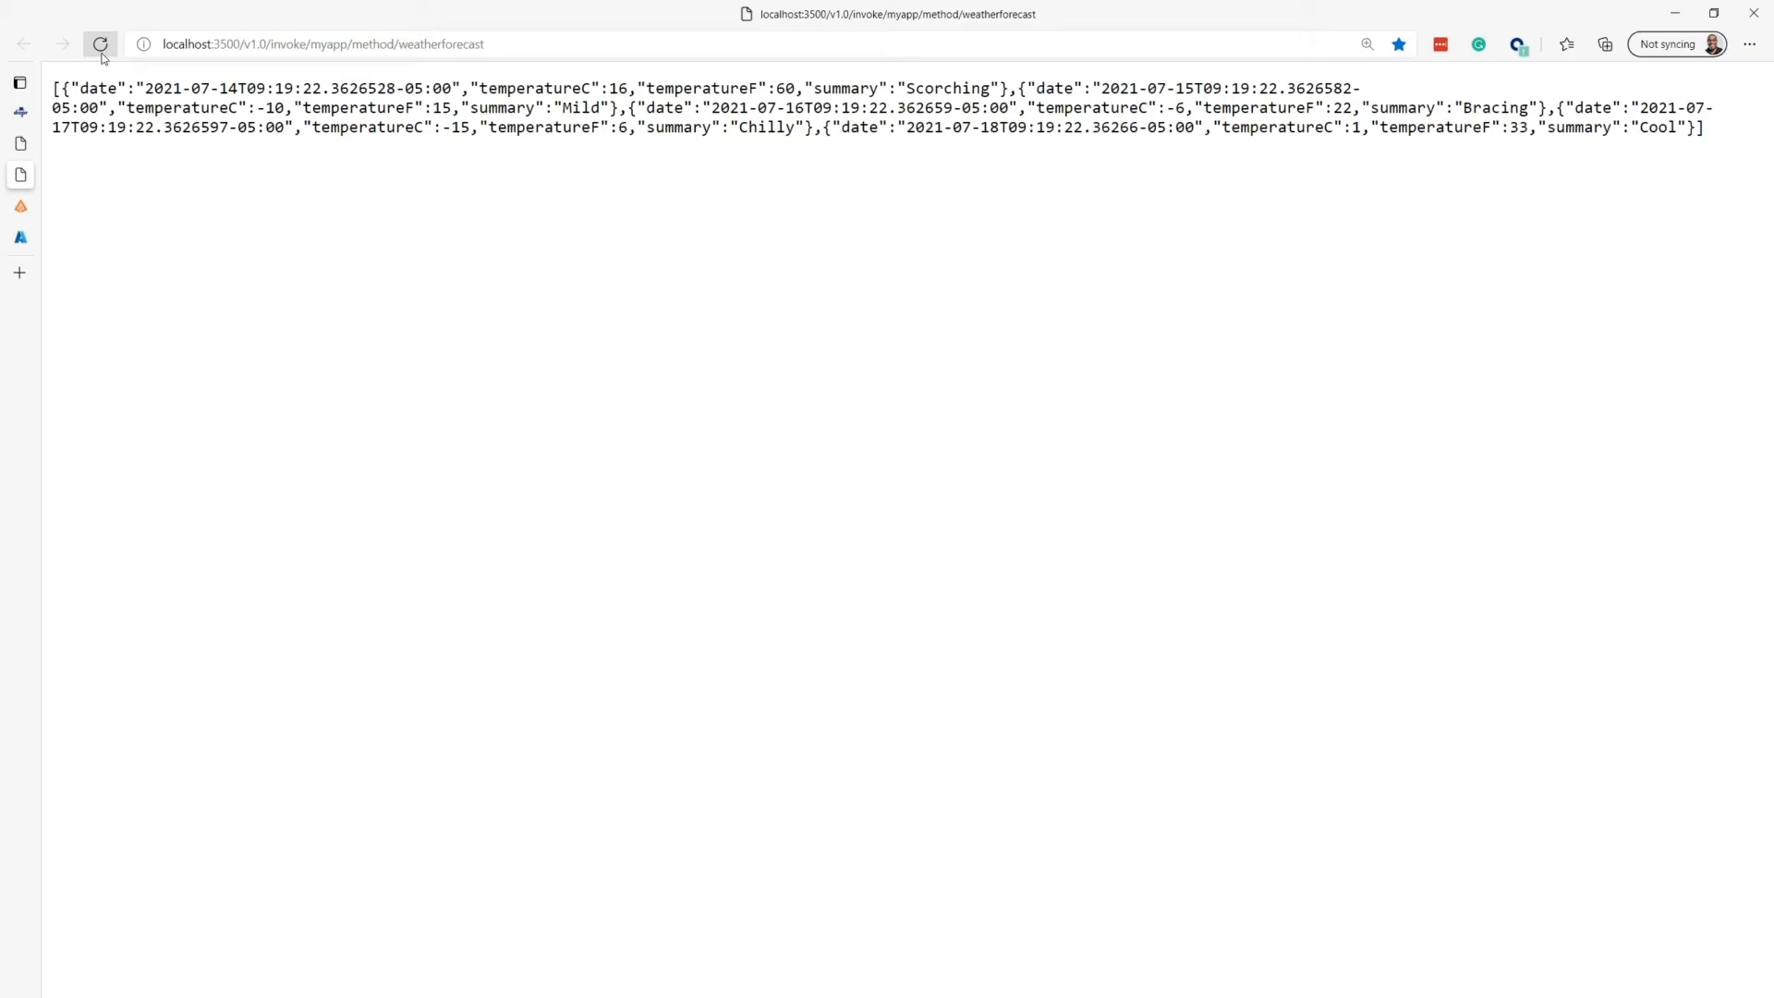
{"action": "left_click", "coordinate": [100, 45]}
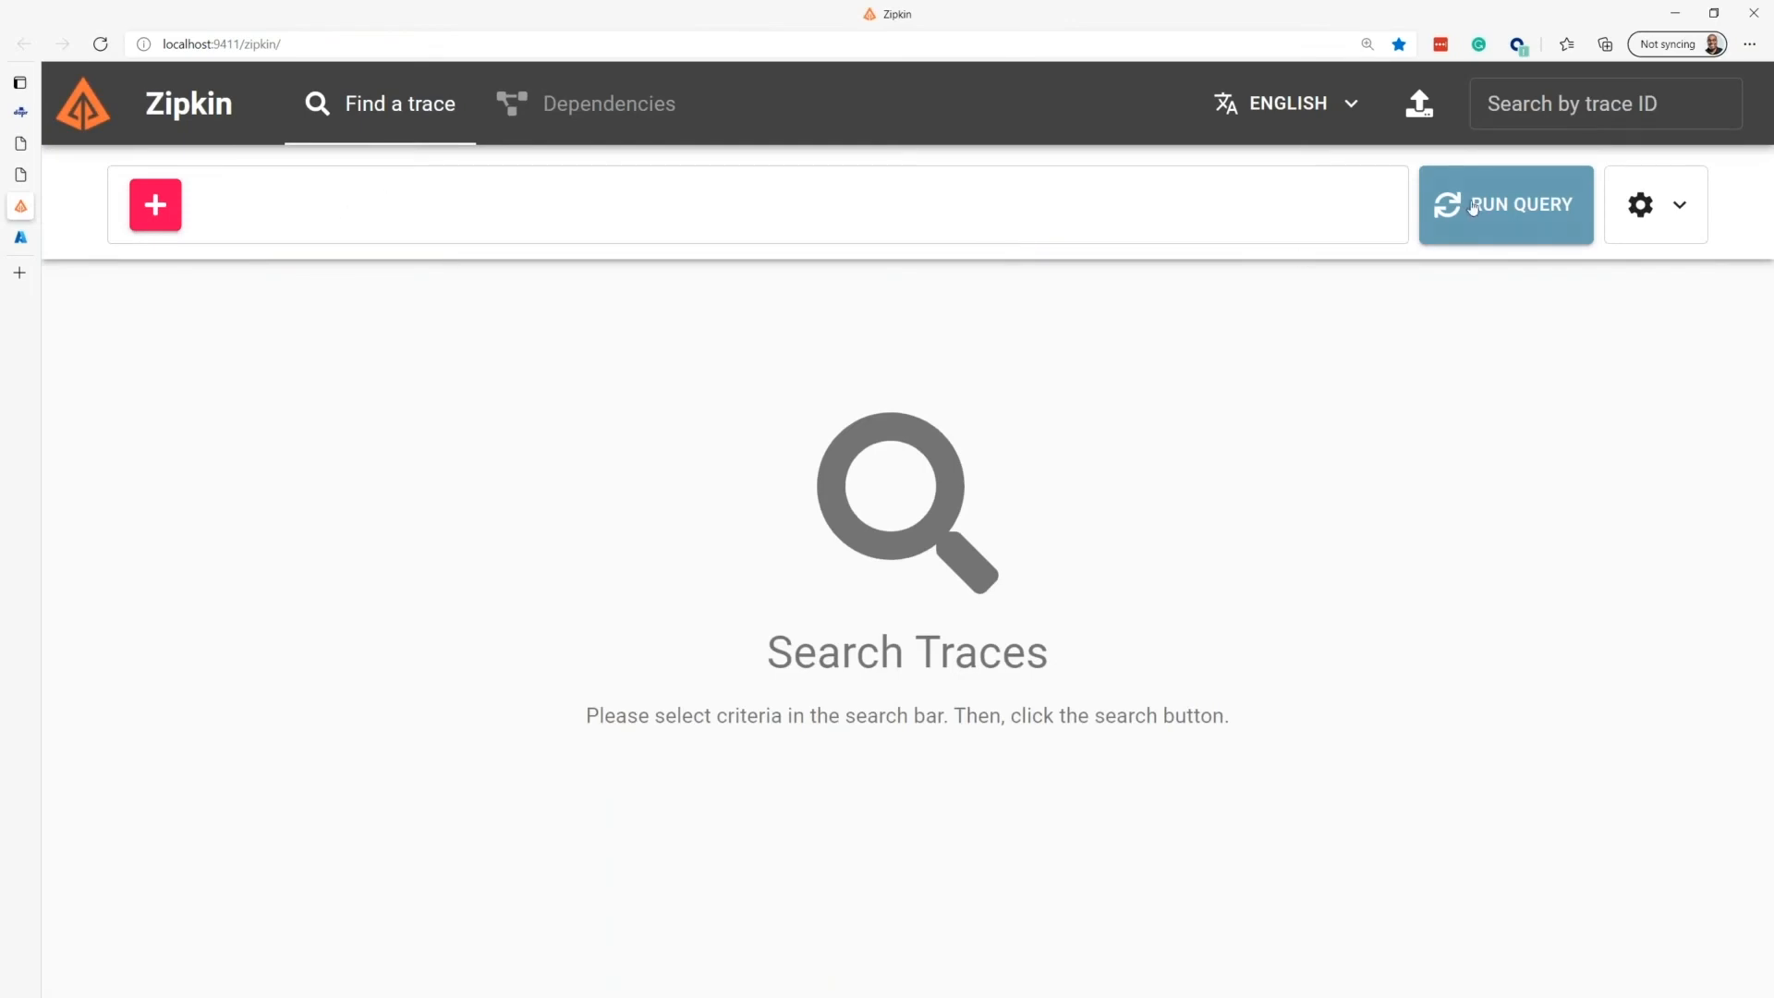
Query recent myapp traces and show details of the 35.706ms weatherforecast trace
{"action": "left_click", "coordinate": [1505, 205]}
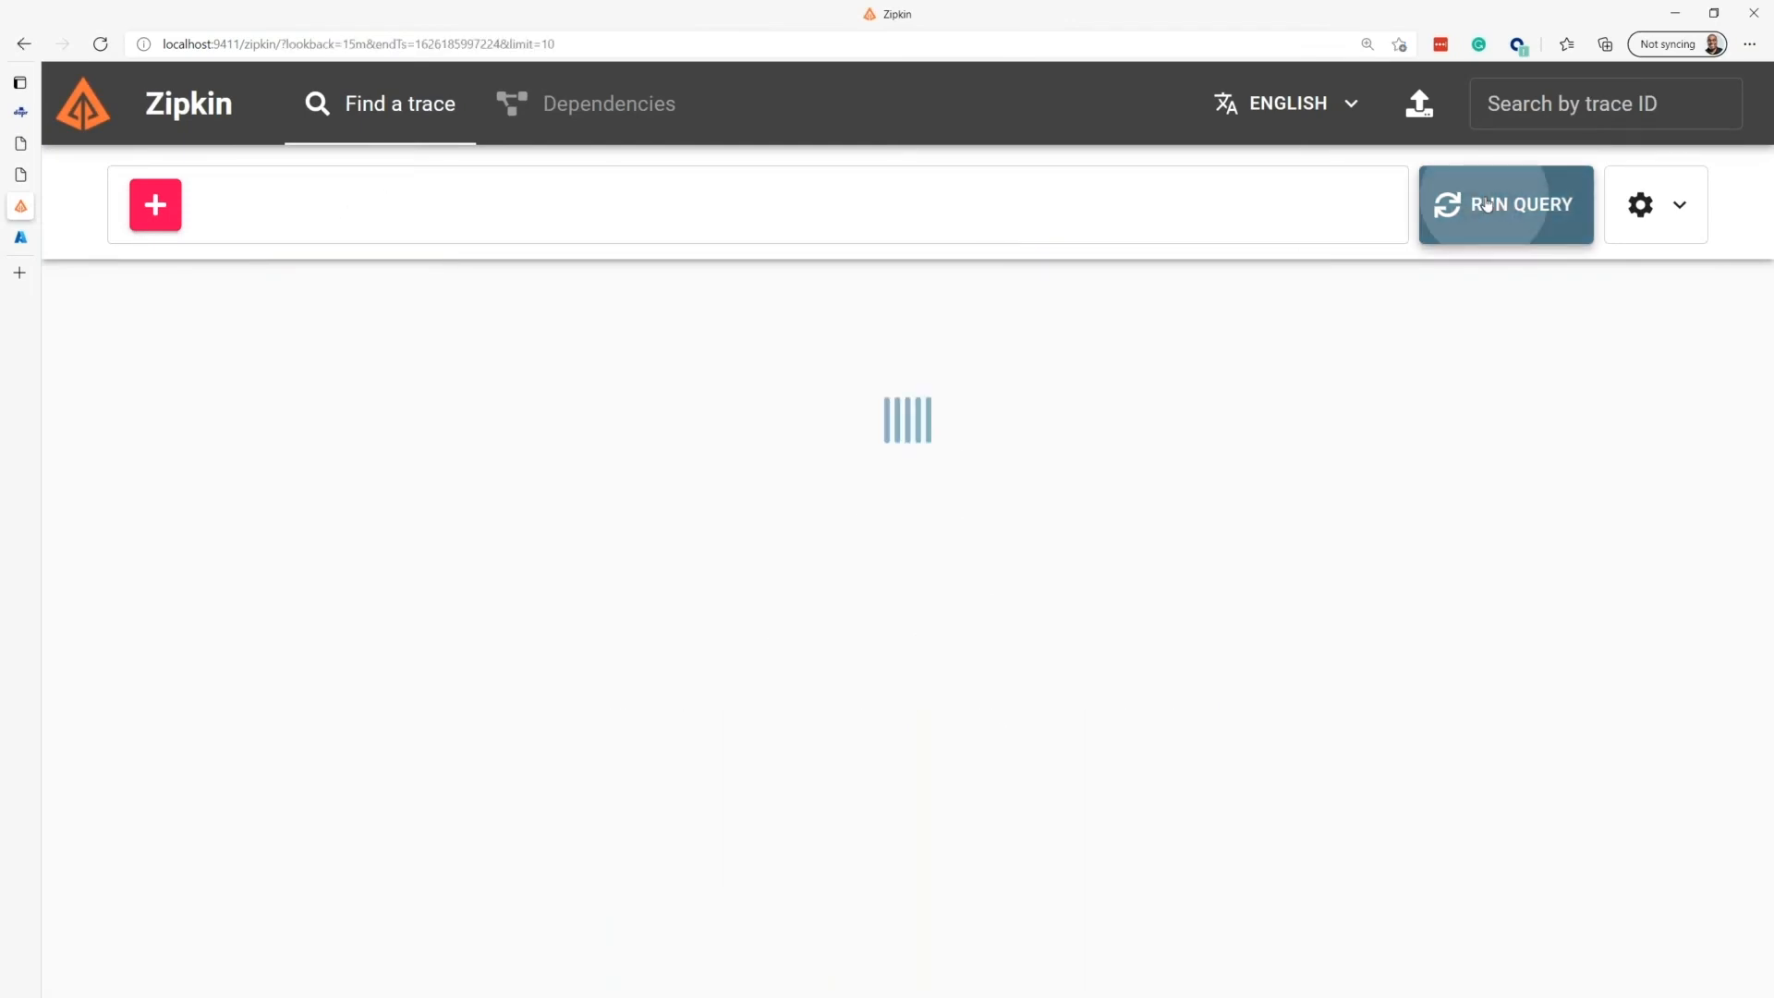
{"action": "left_click", "coordinate": [1507, 205]}
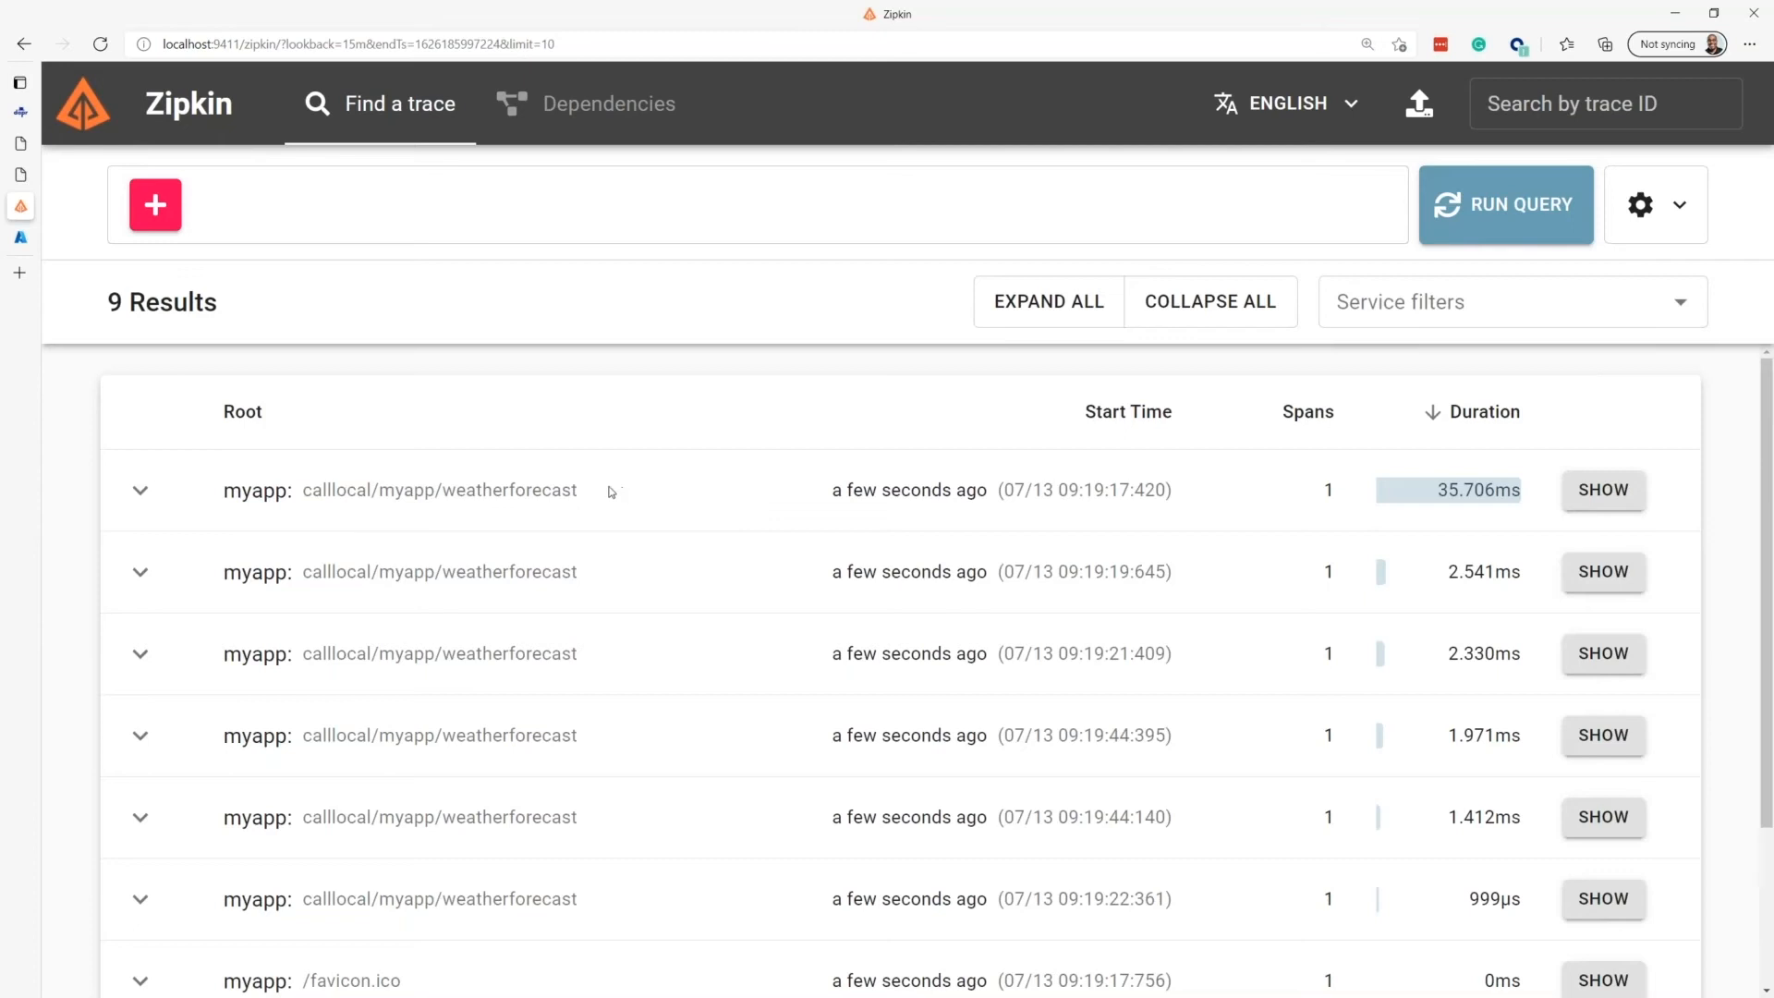
{"action": "mouse_move", "coordinate": [606, 504]}
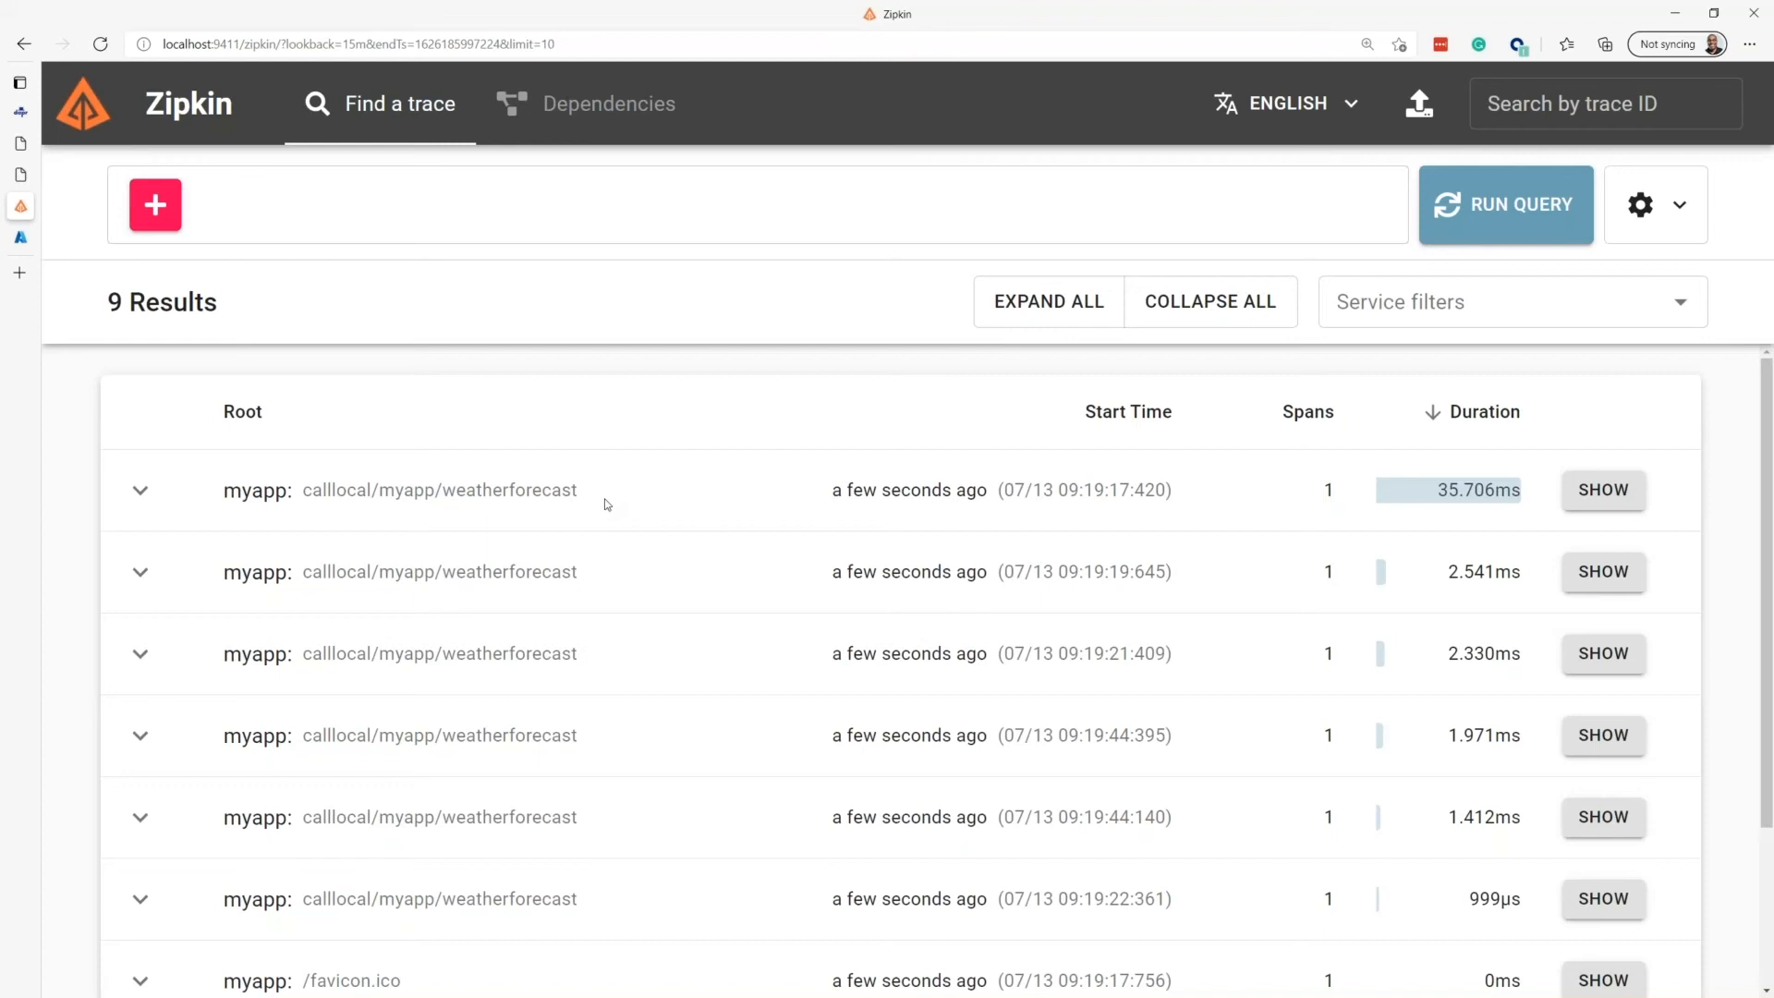
{"action": "mouse_move", "coordinate": [197, 512]}
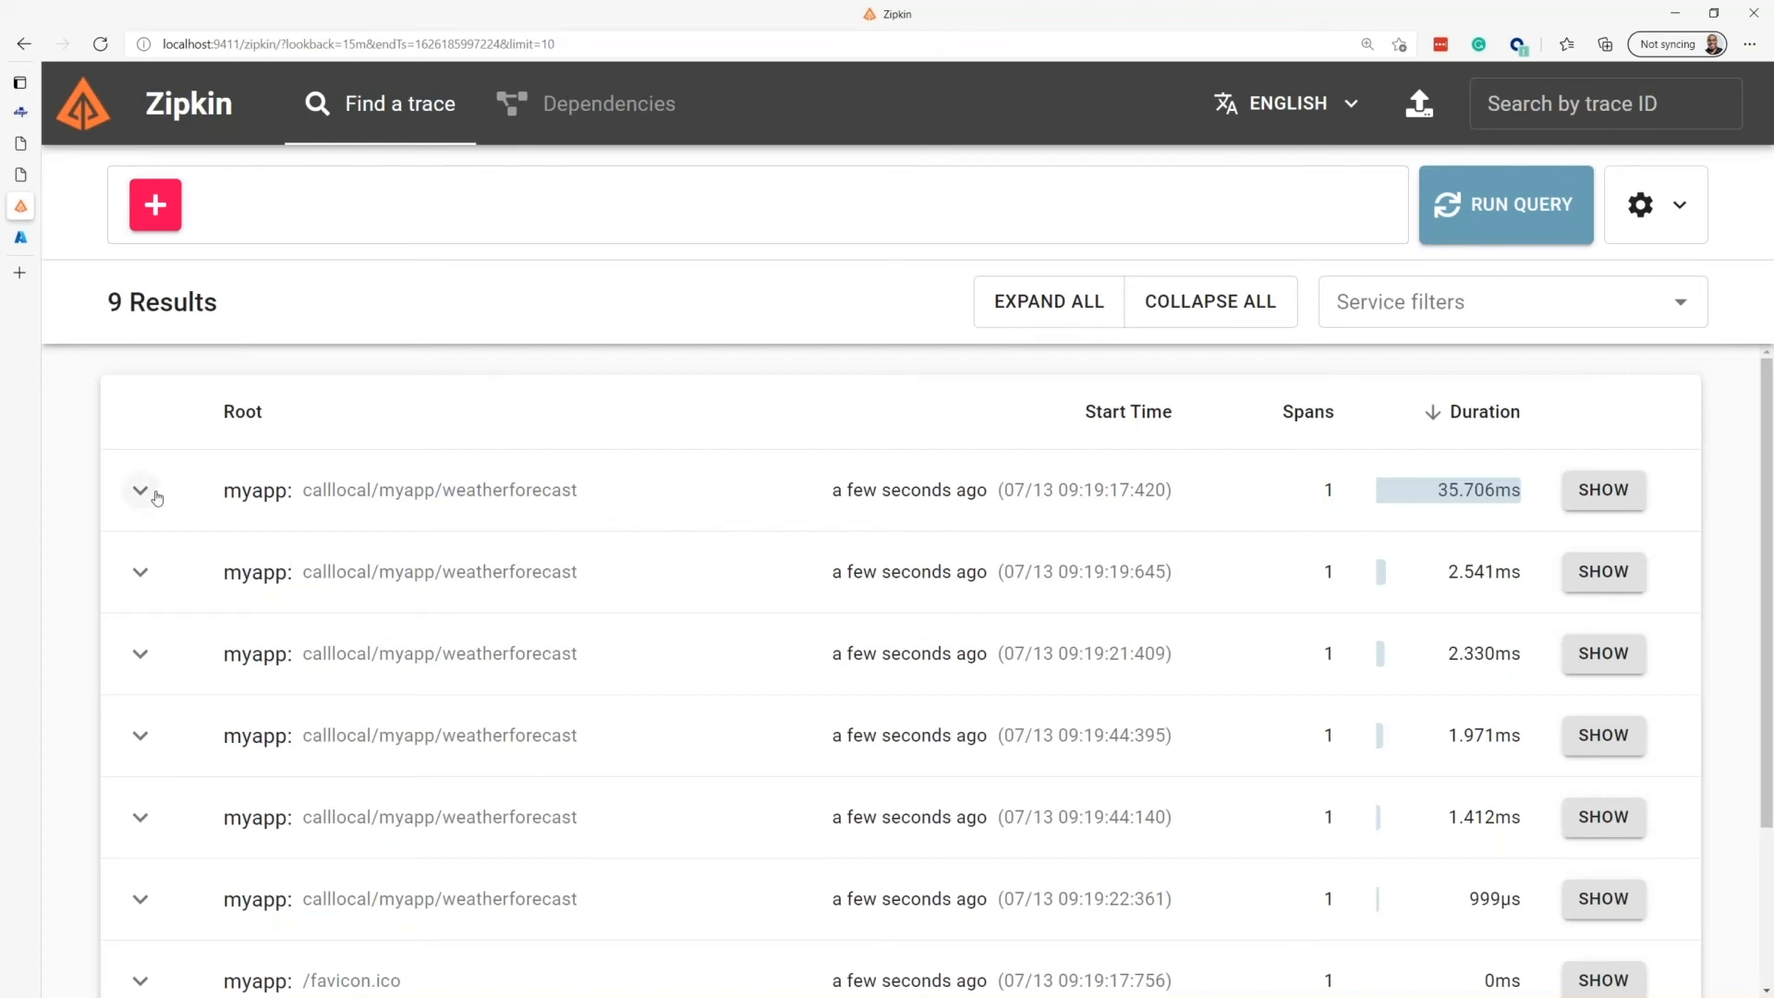
{"action": "left_click", "coordinate": [140, 490]}
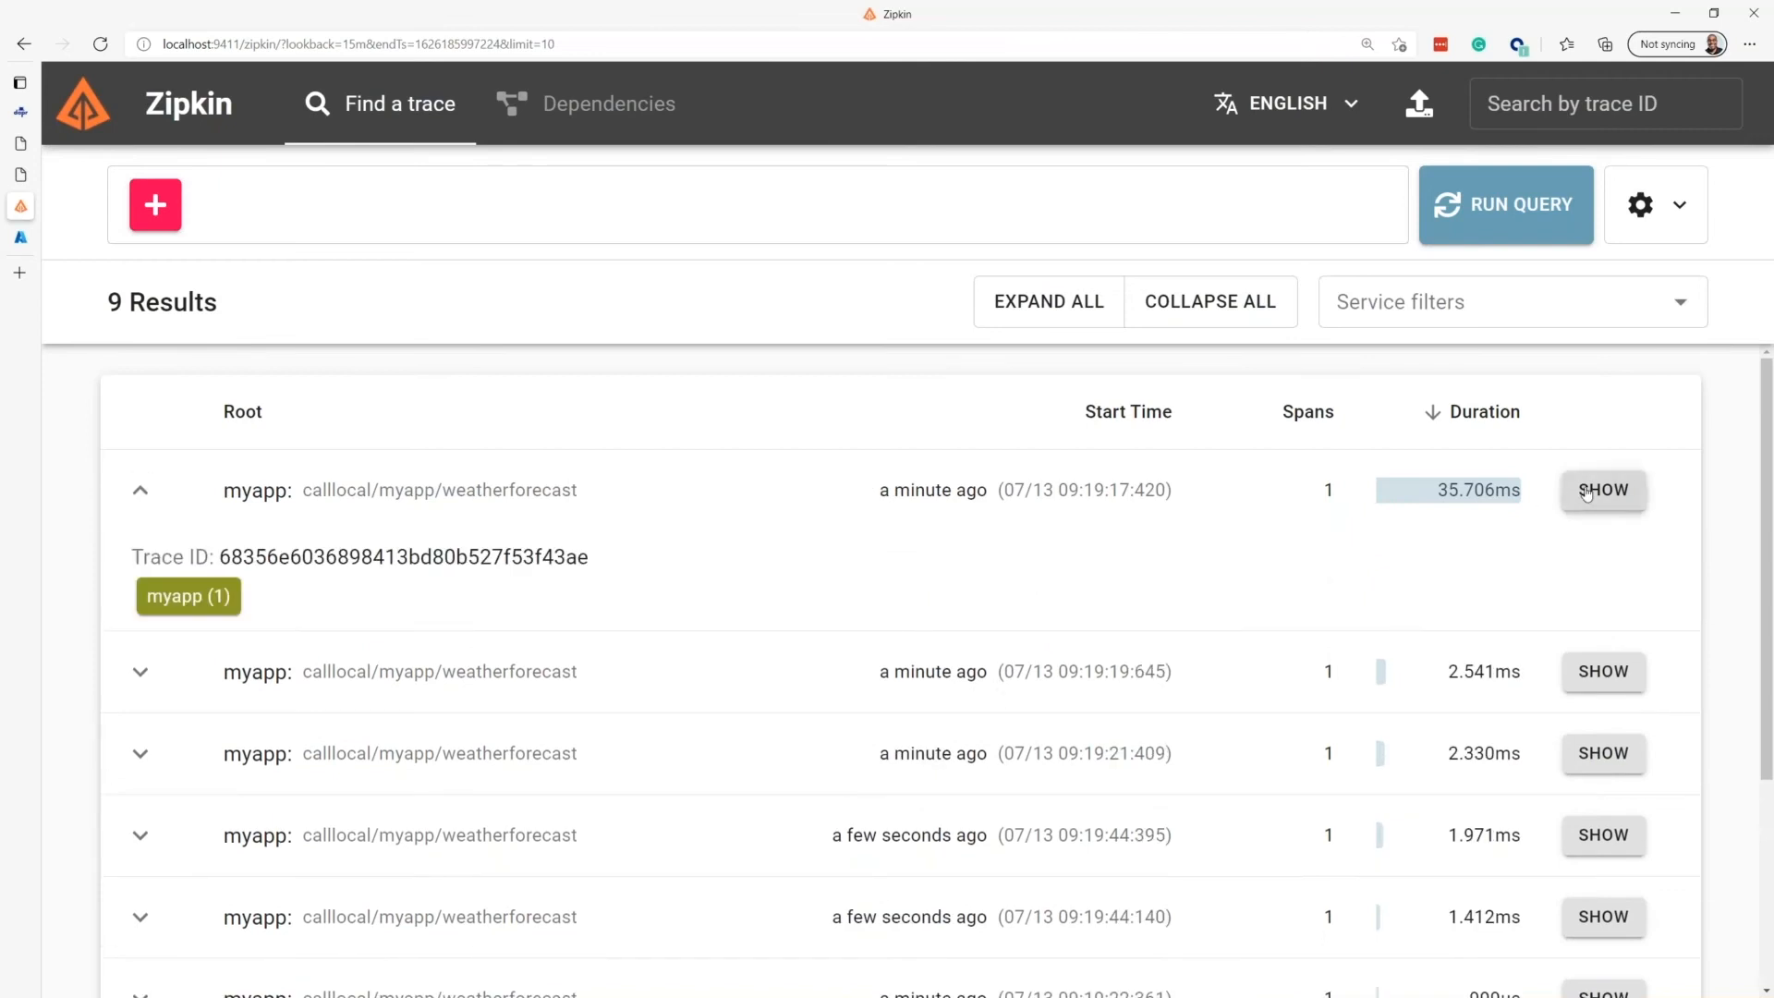
{"action": "left_click", "coordinate": [1602, 488]}
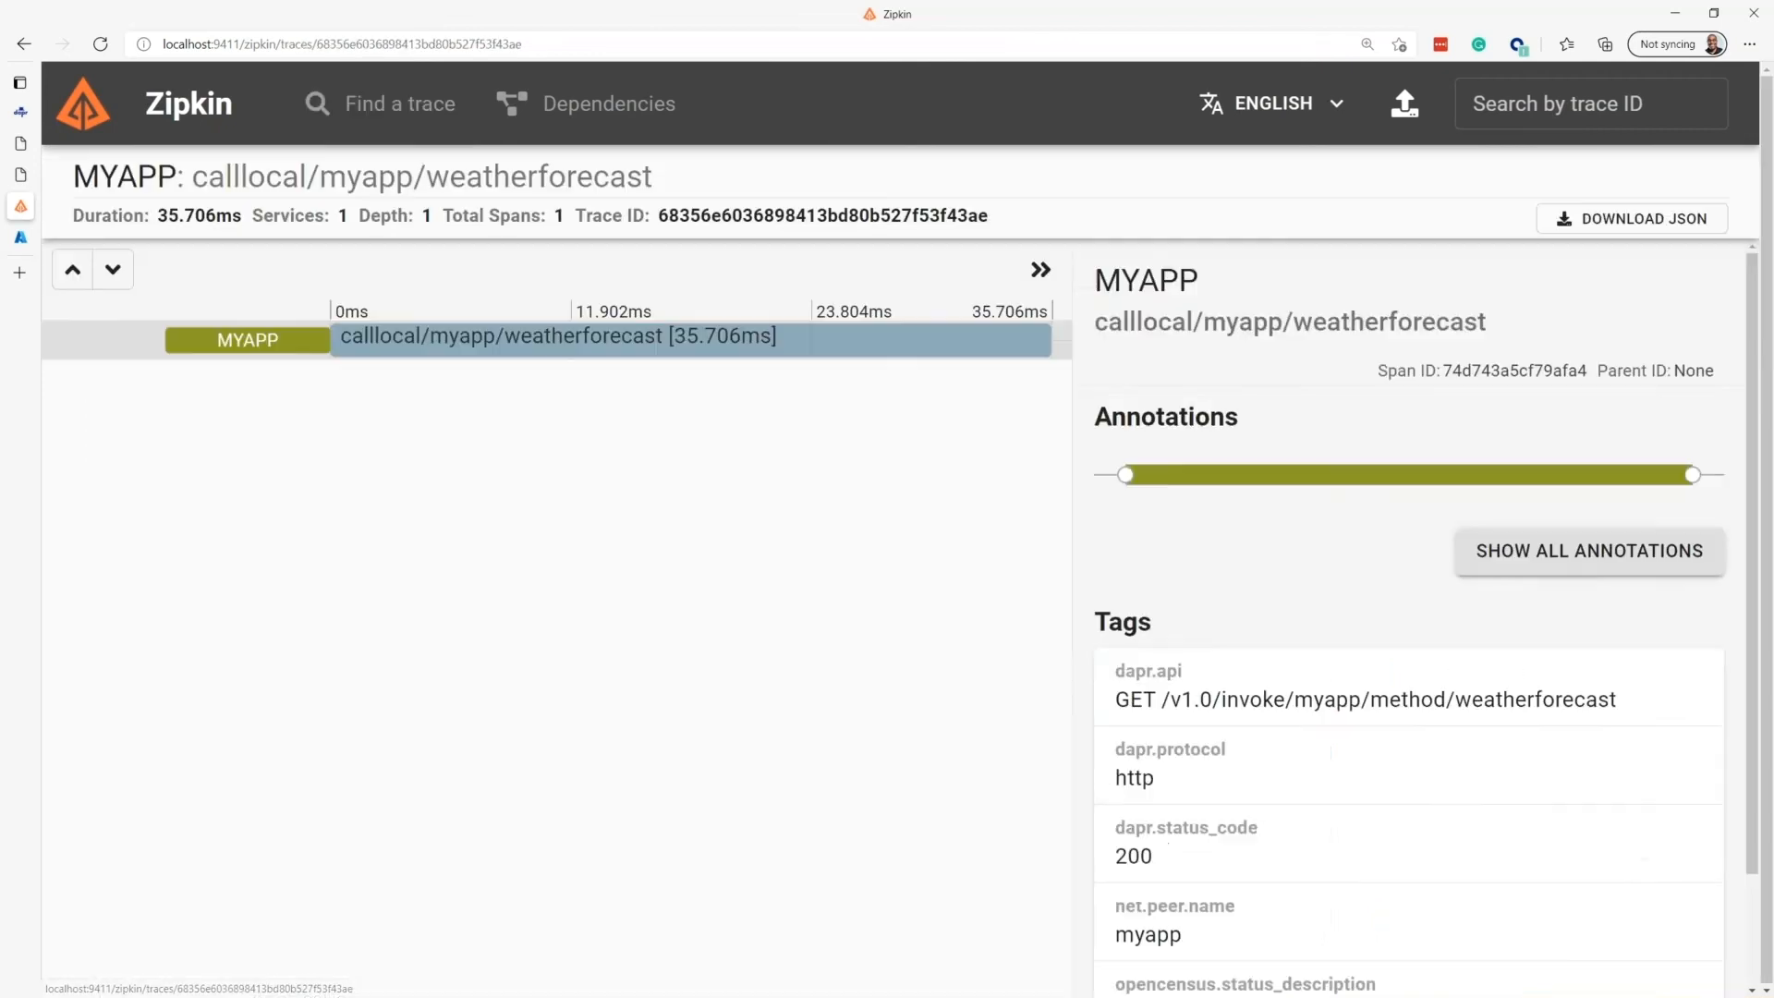